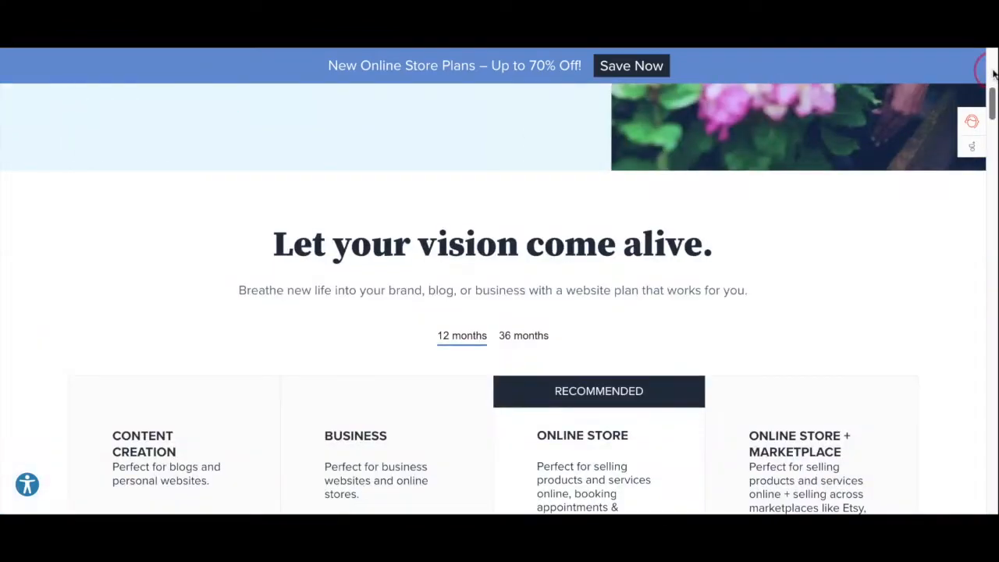
- Select the $2.95/mo Content Creation plan from the Bluehost plan comparison
scroll(down, 3)
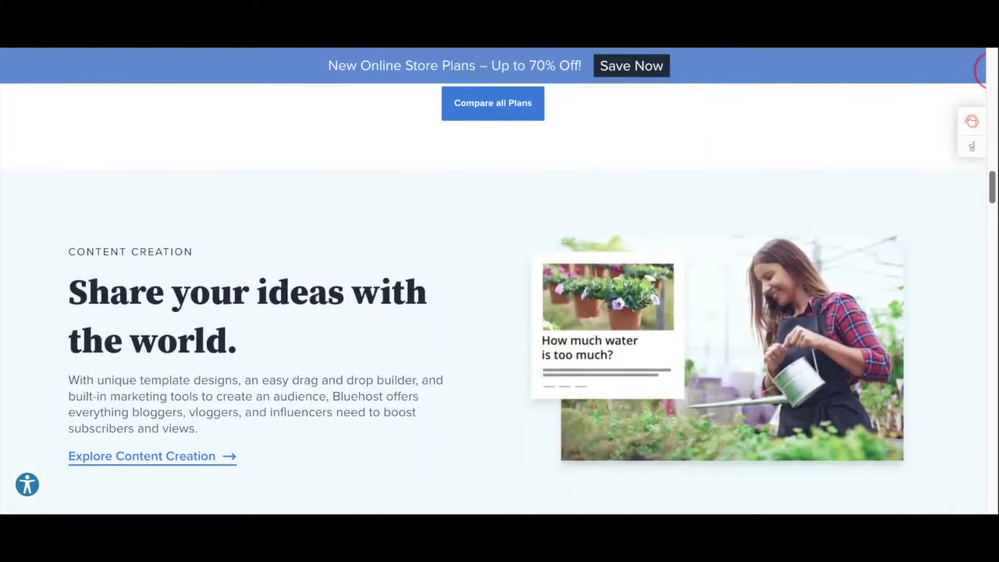
scroll(down, 3)
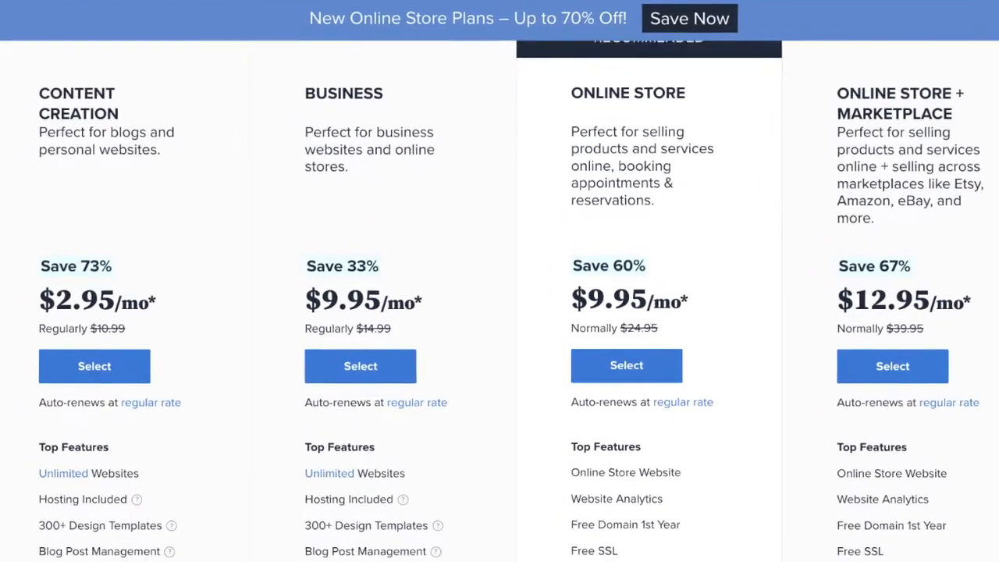
scroll(down, 3)
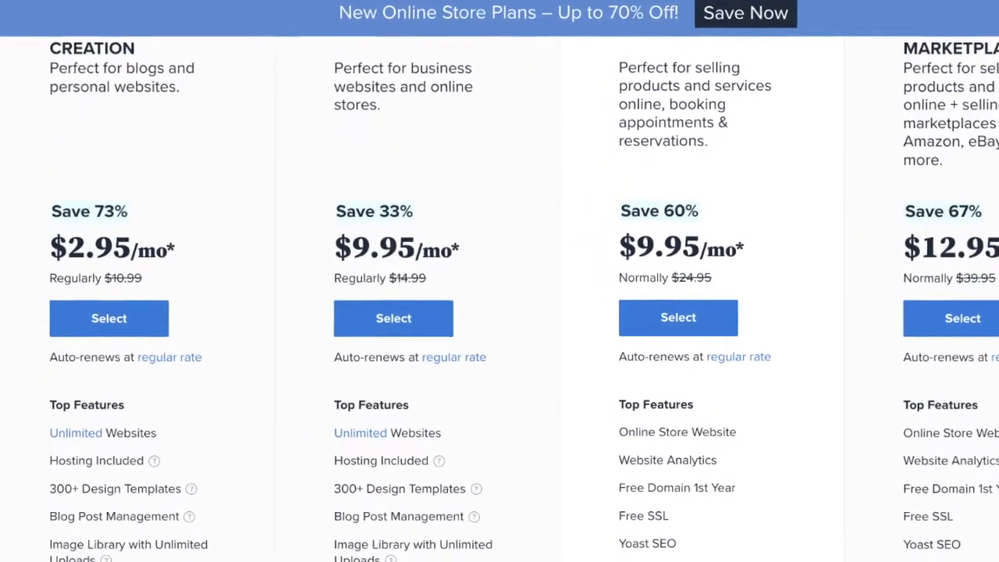
scroll(down, 3)
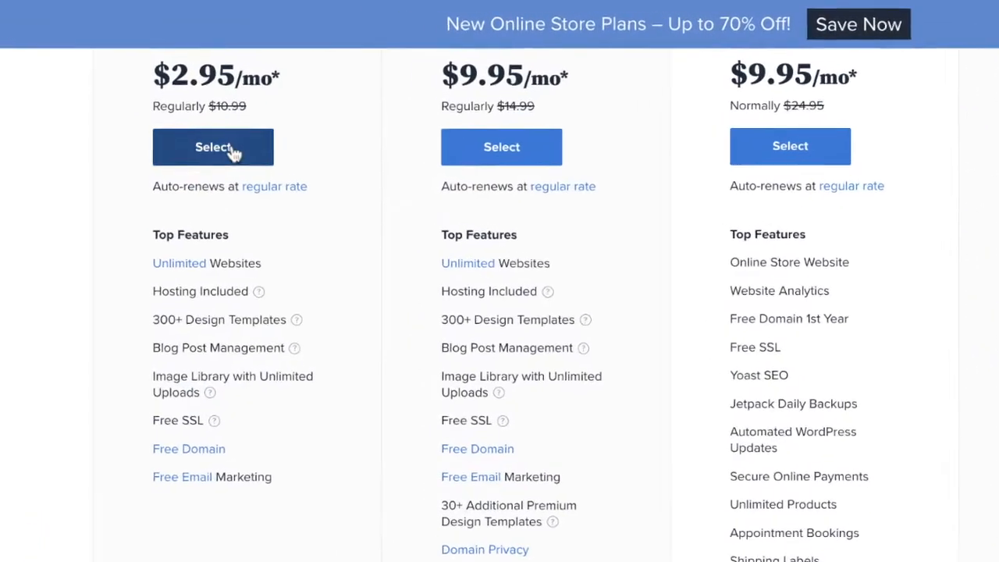
click(212, 147)
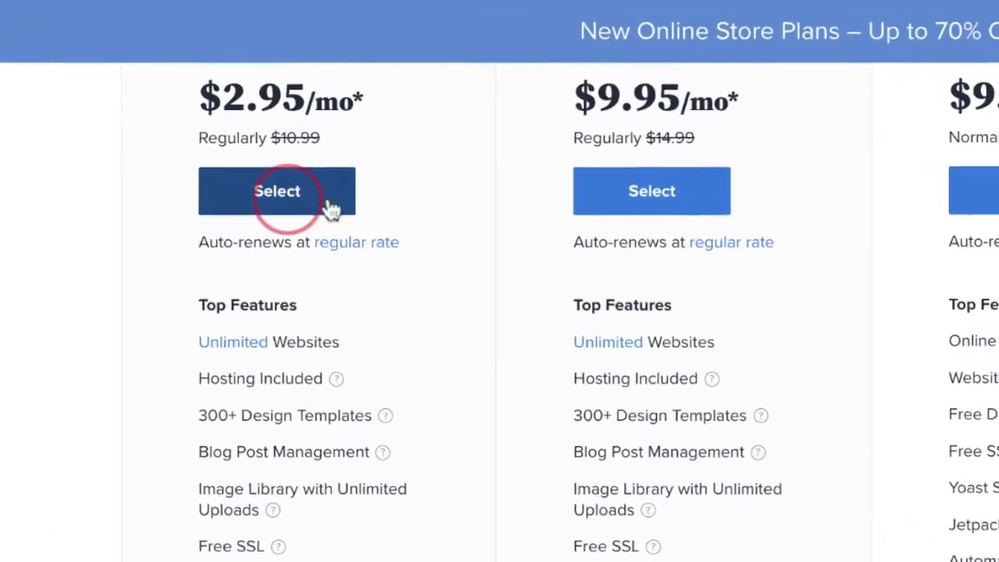
- Search verycoolwebsitetoday.com as a new domain, confirm it is available, and continue to account creation
click(278, 191)
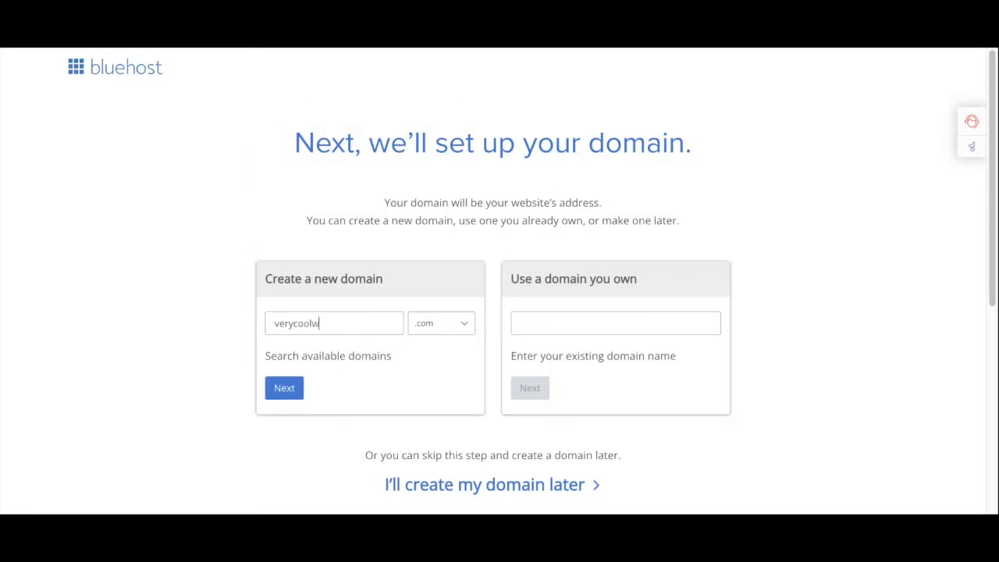
text(ebsitetoday)
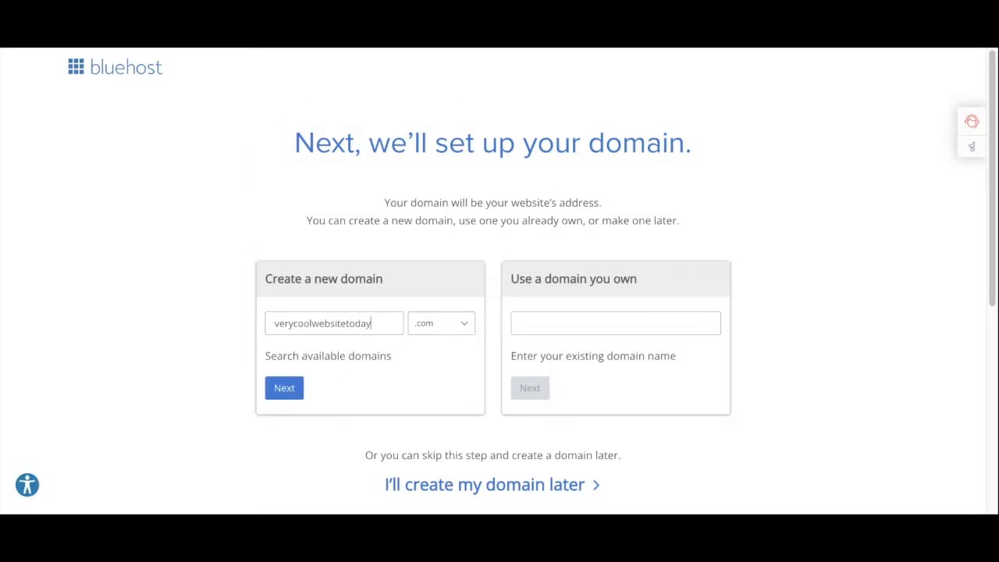
click(284, 387)
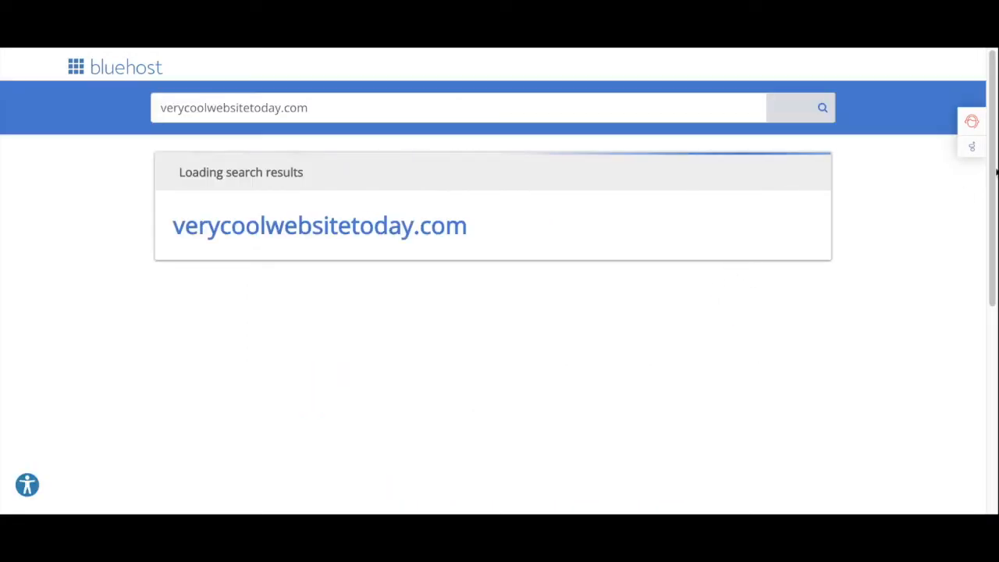
click(318, 225)
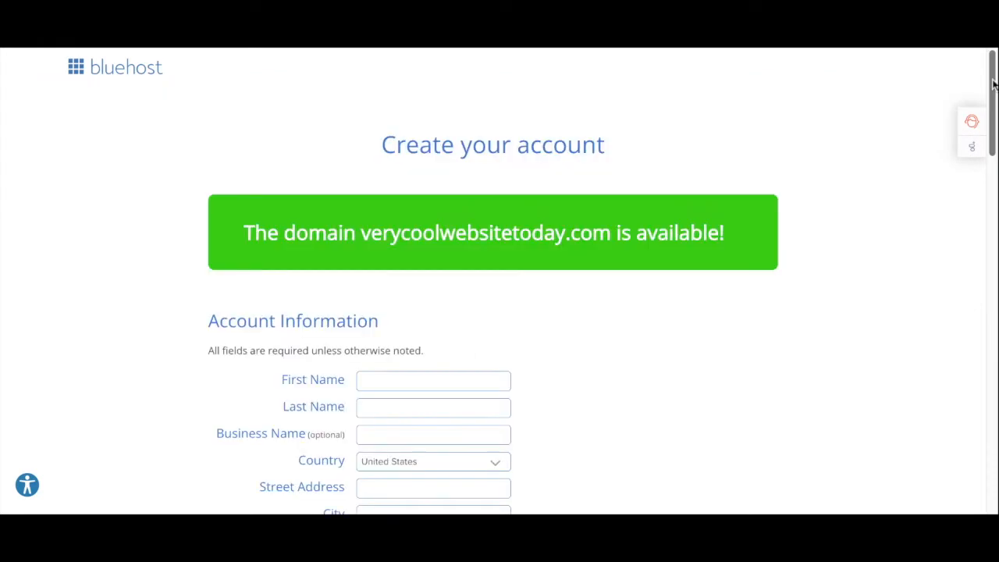
- Untick Codeguard Basic under the Bluehost Package Extras
scroll(down, 3)
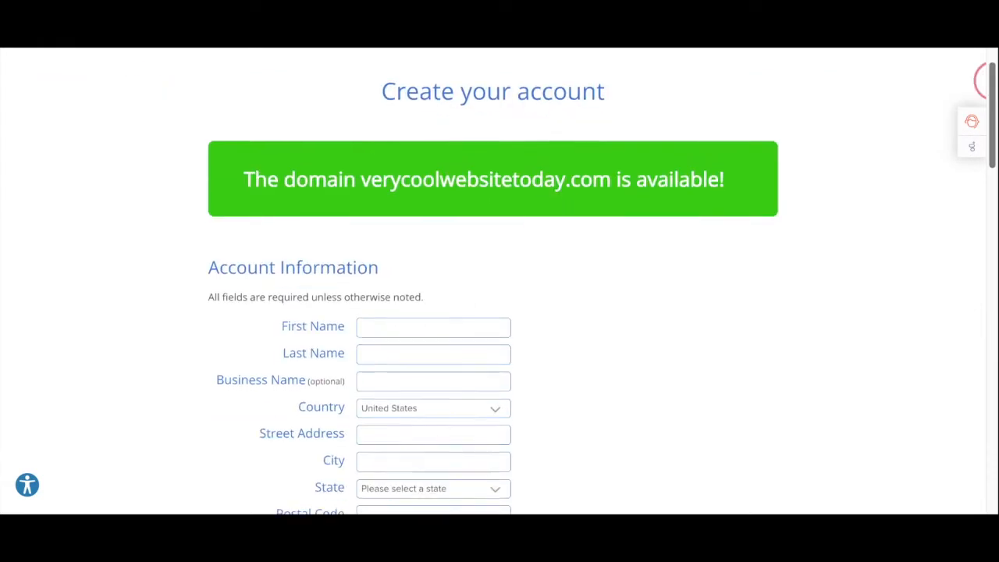
scroll(down, 3)
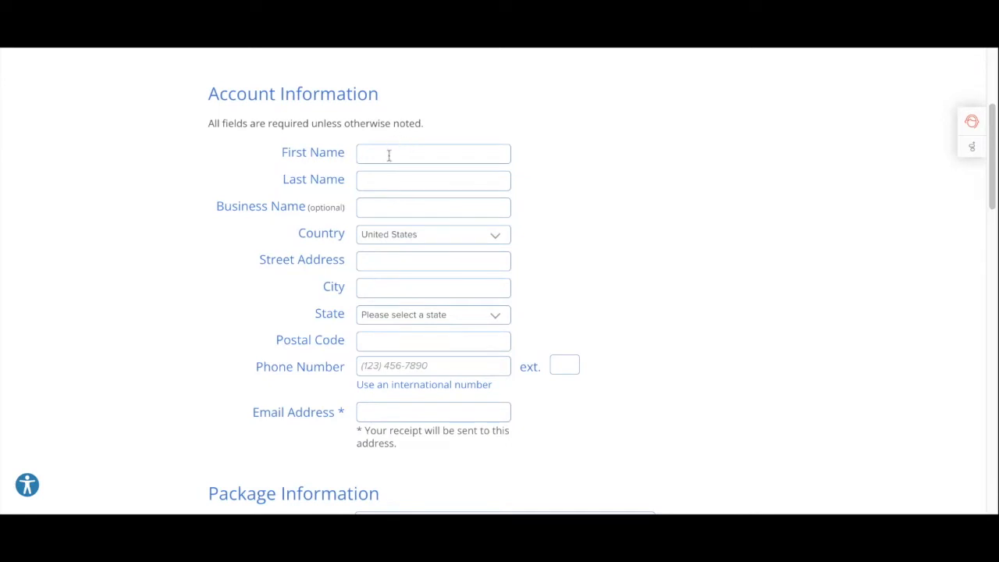
mouse_move(631, 318)
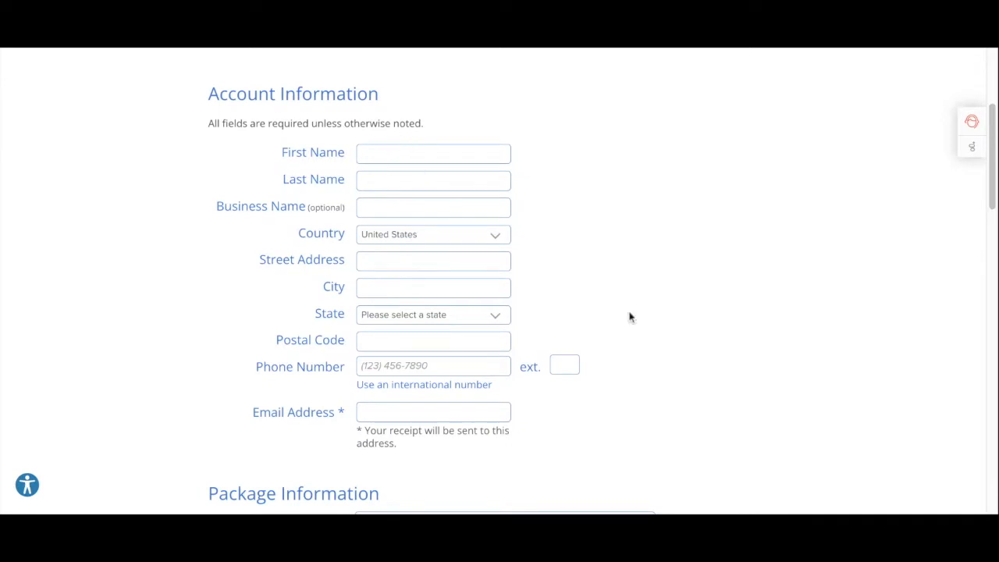
scroll(down, 3)
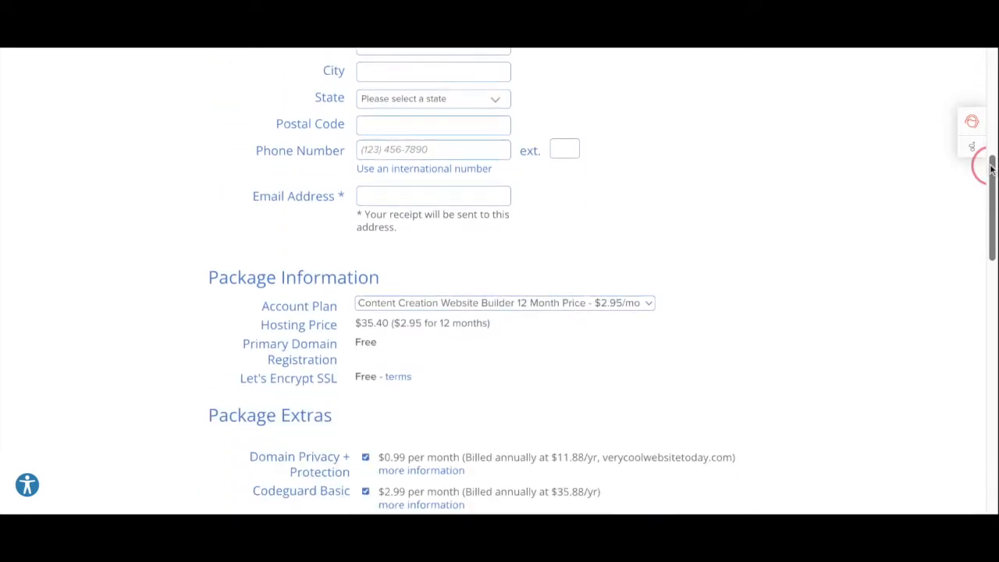
scroll(down, 3)
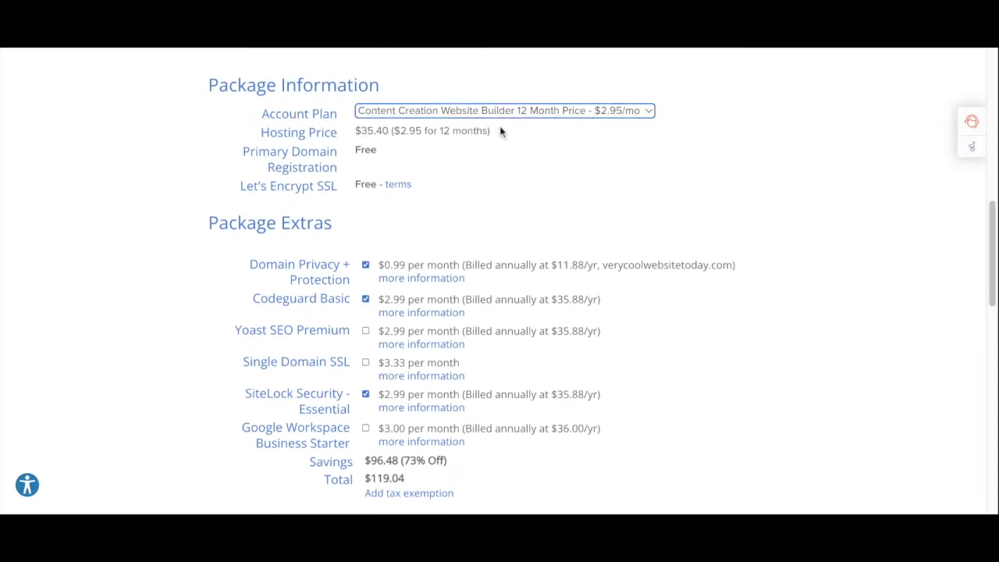
mouse_move(896, 242)
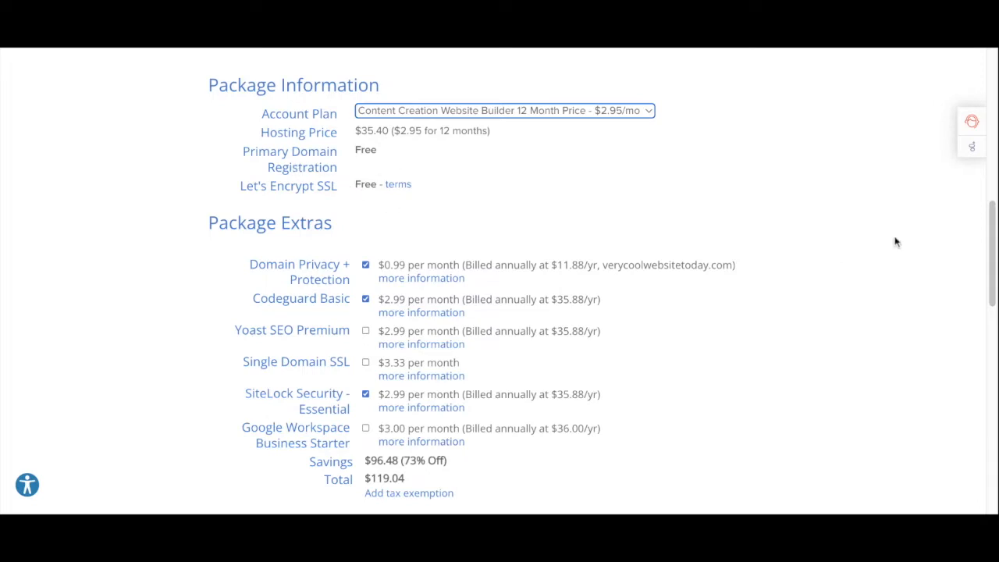
scroll(down, 3)
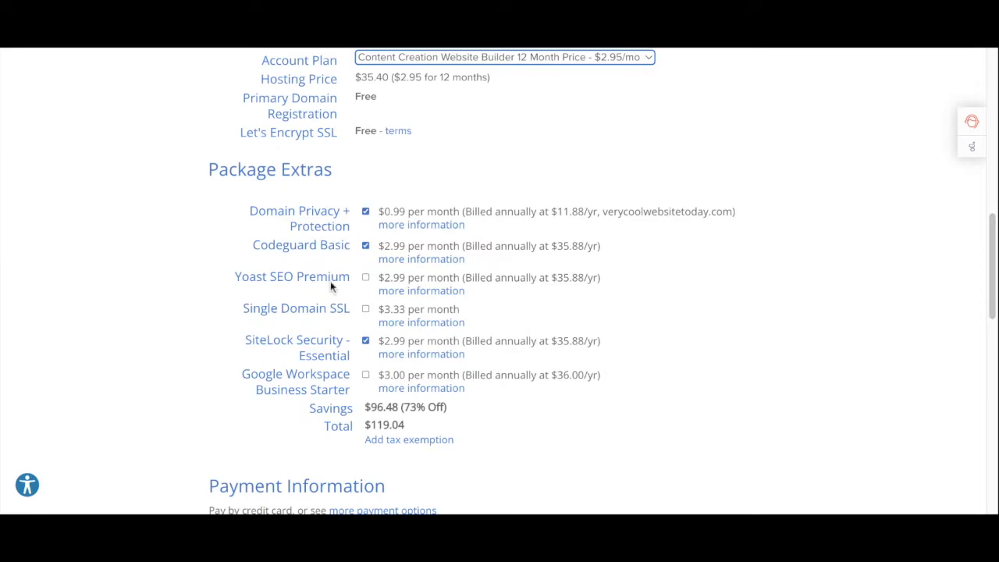
click(365, 245)
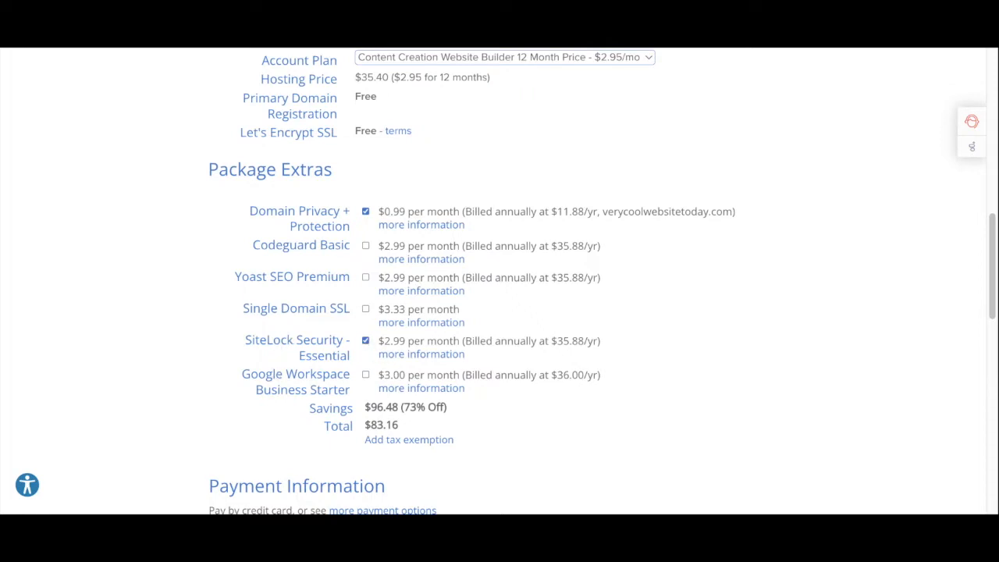
- Review the SiteLock and Google Workspace descriptions, then add Google Workspace Business Starter
scroll(down, 3)
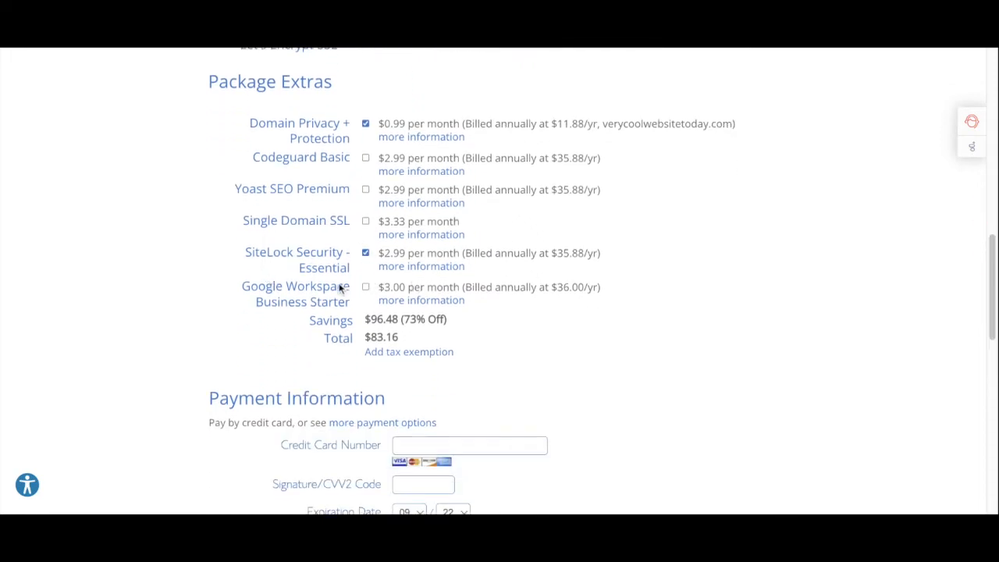
click(421, 266)
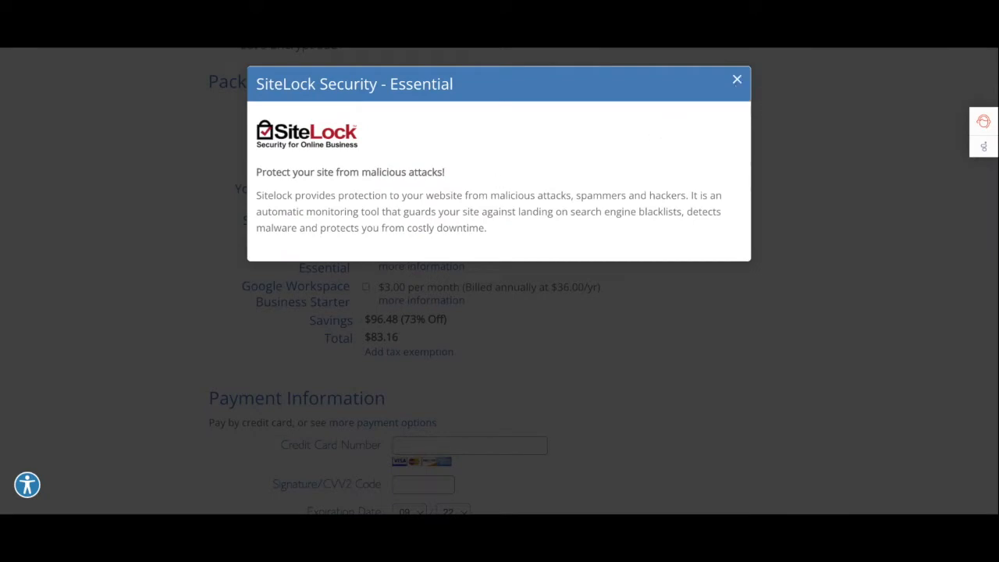
click(735, 78)
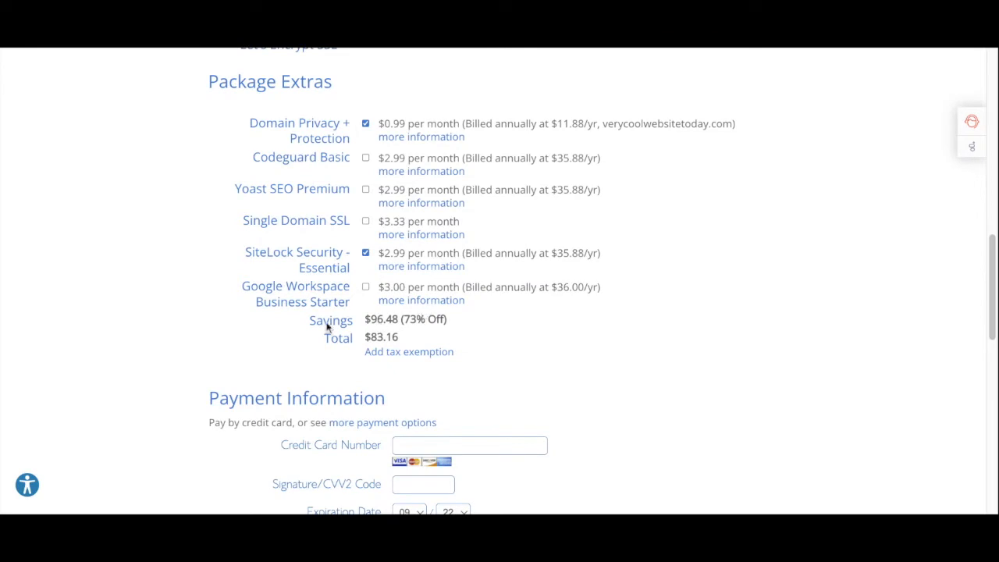
click(421, 300)
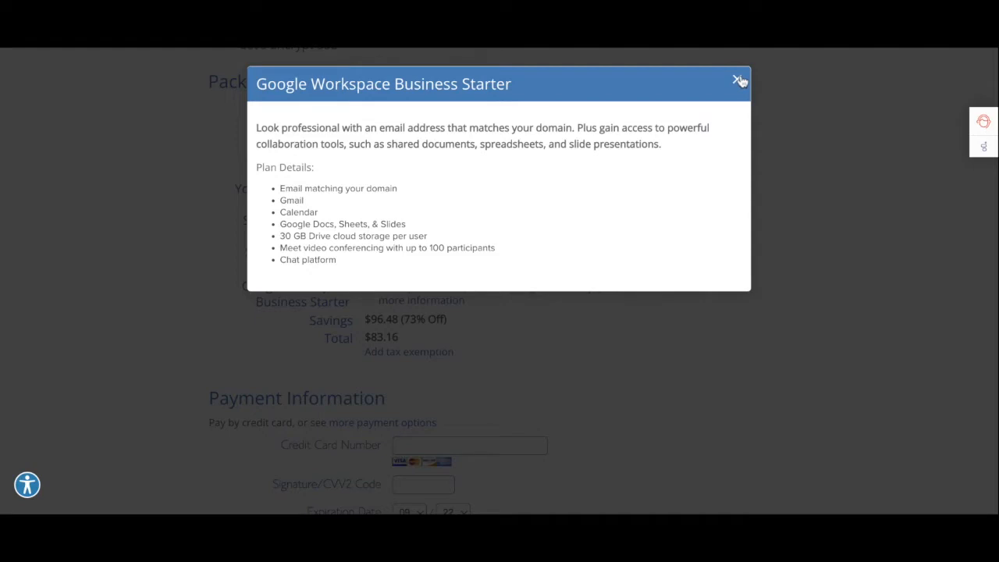
click(739, 81)
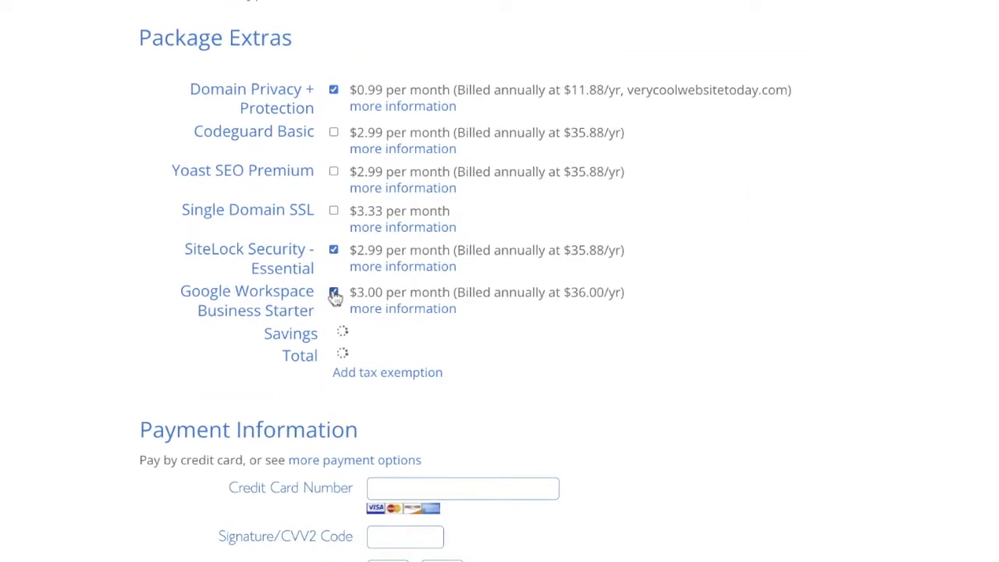
click(334, 293)
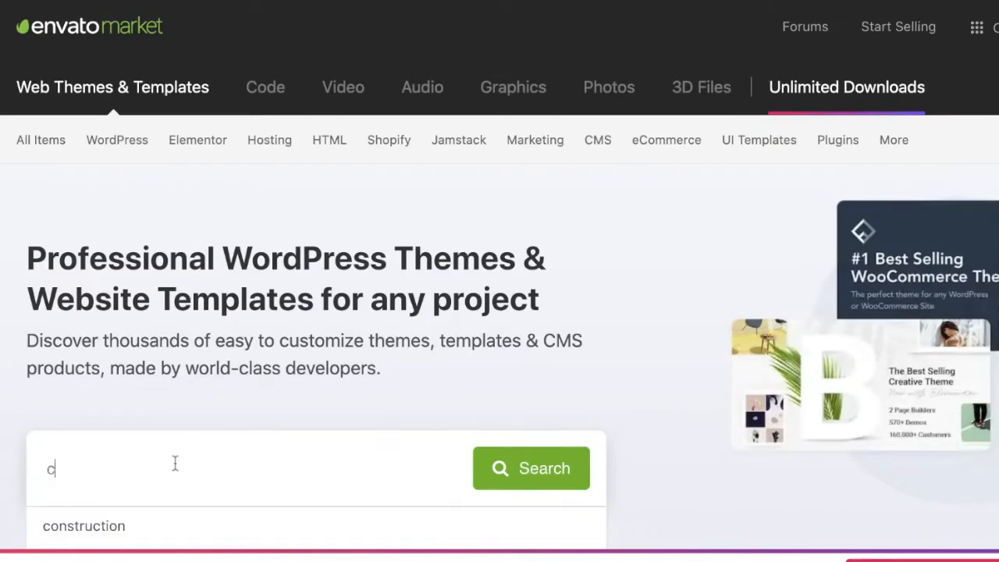
- Search Envato Market for construction themes and browse the results toward the Constructo listing
text(onstruction)
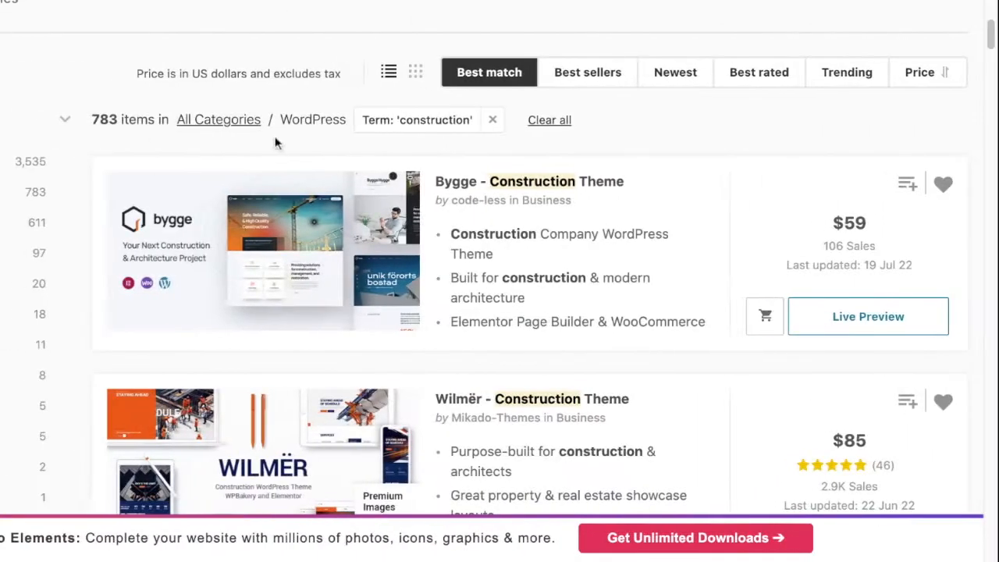
scroll(down, 3)
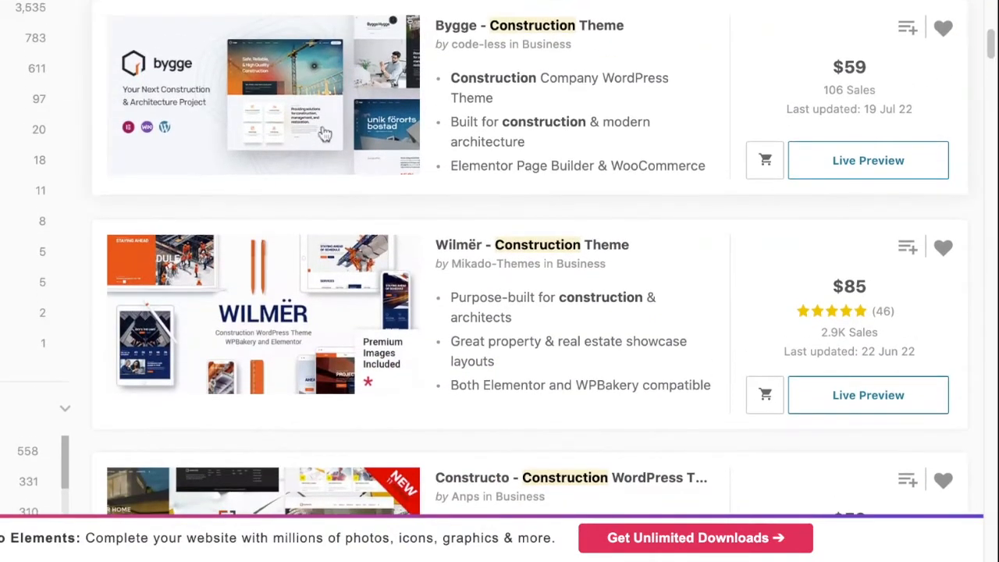
scroll(down, 3)
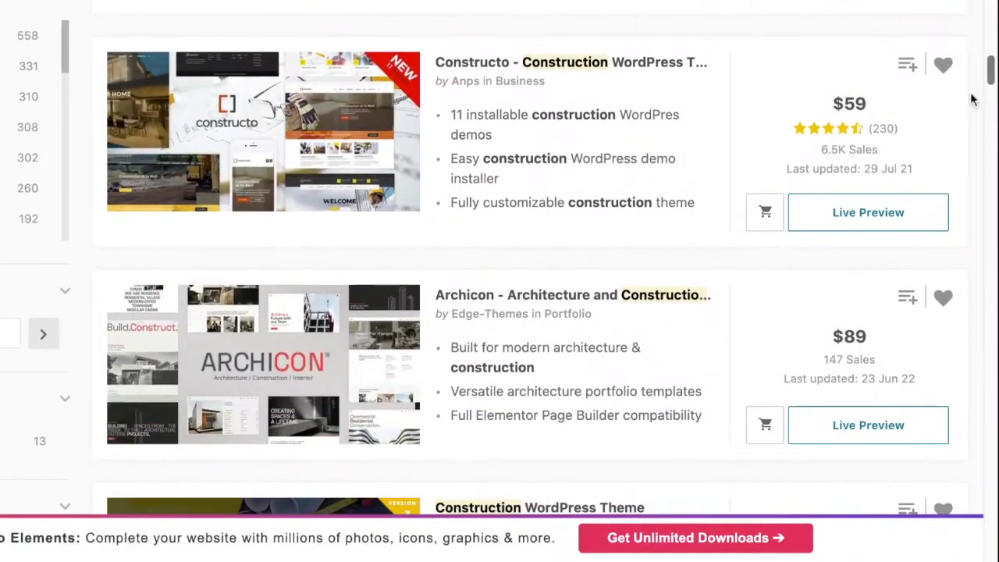
scroll(down, 3)
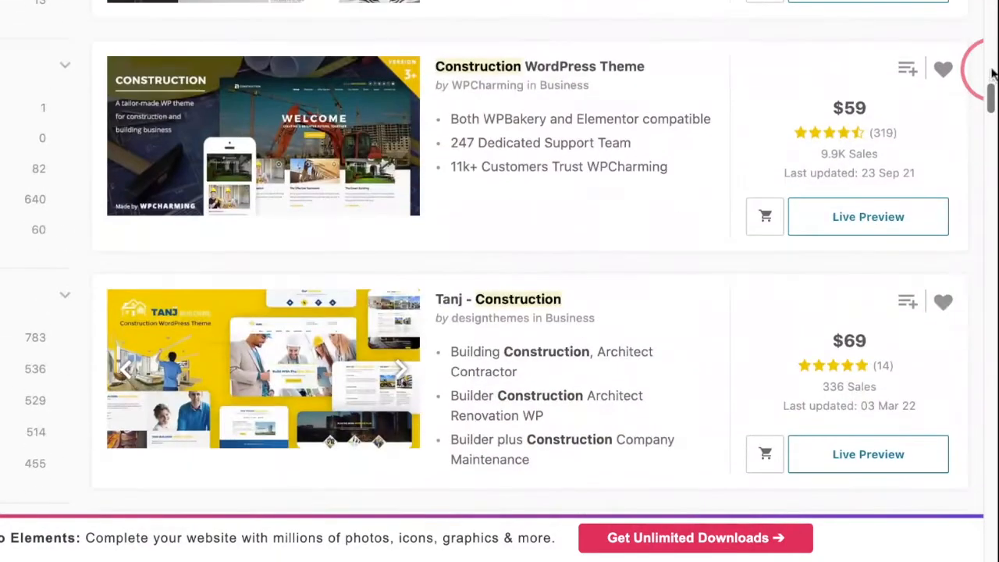
scroll(down, 3)
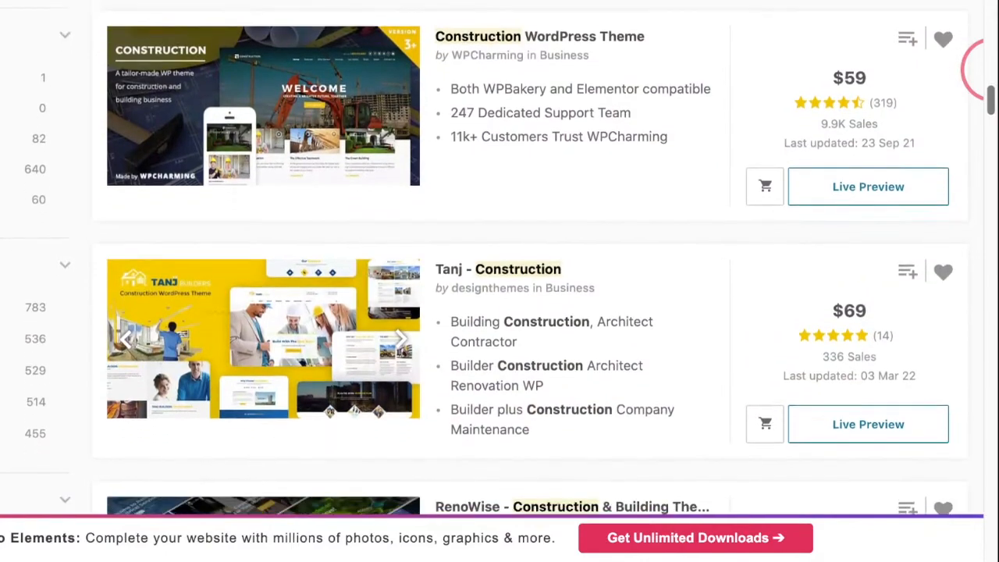
scroll(down, 3)
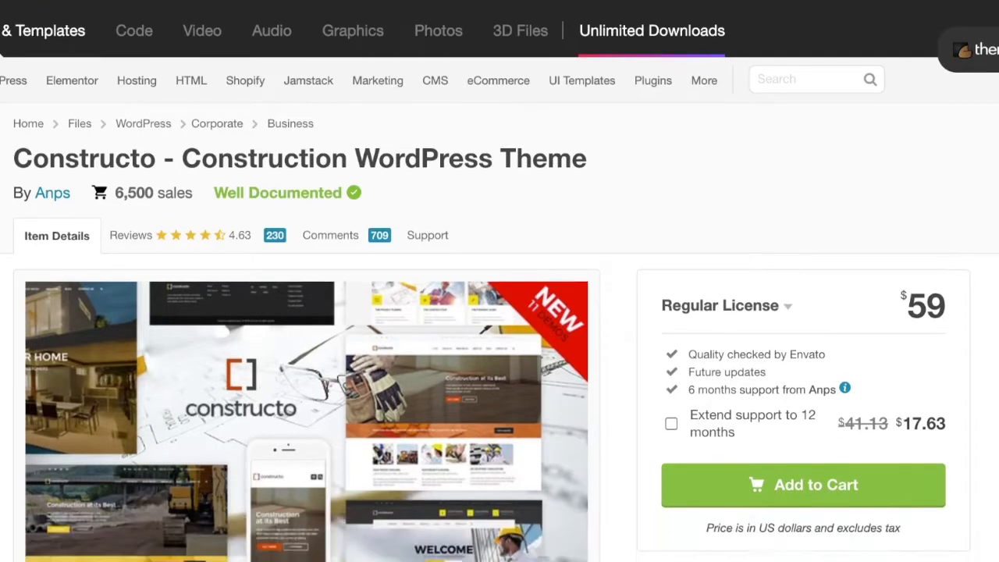
- Read through the Constructo theme's description and compatibility details on its item page
scroll(down, 3)
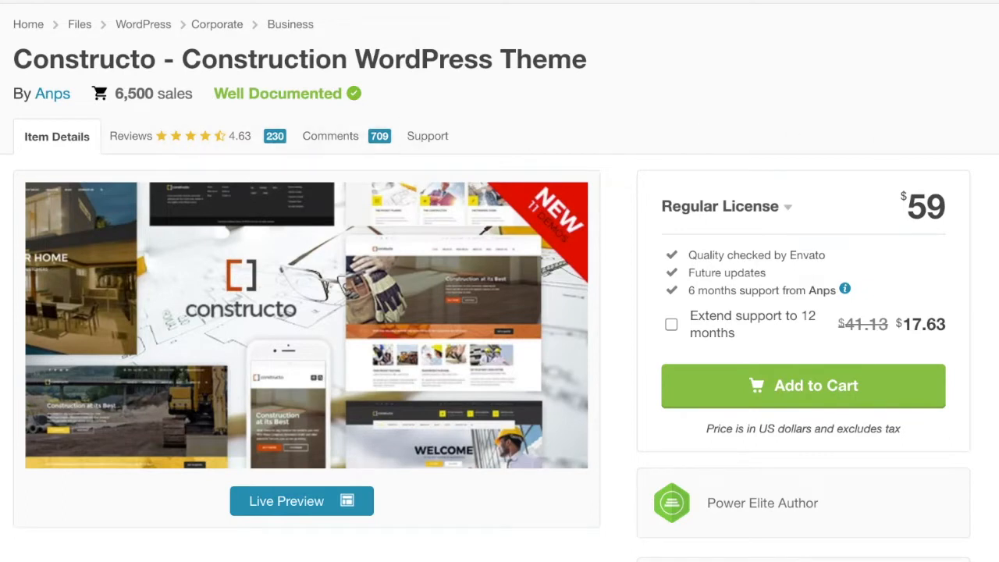
scroll(down, 3)
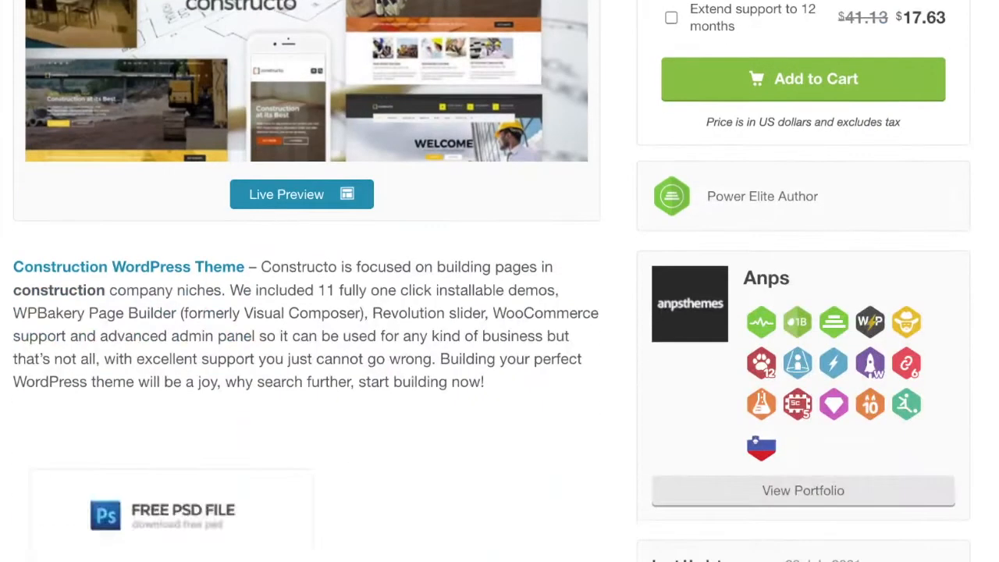
scroll(down, 3)
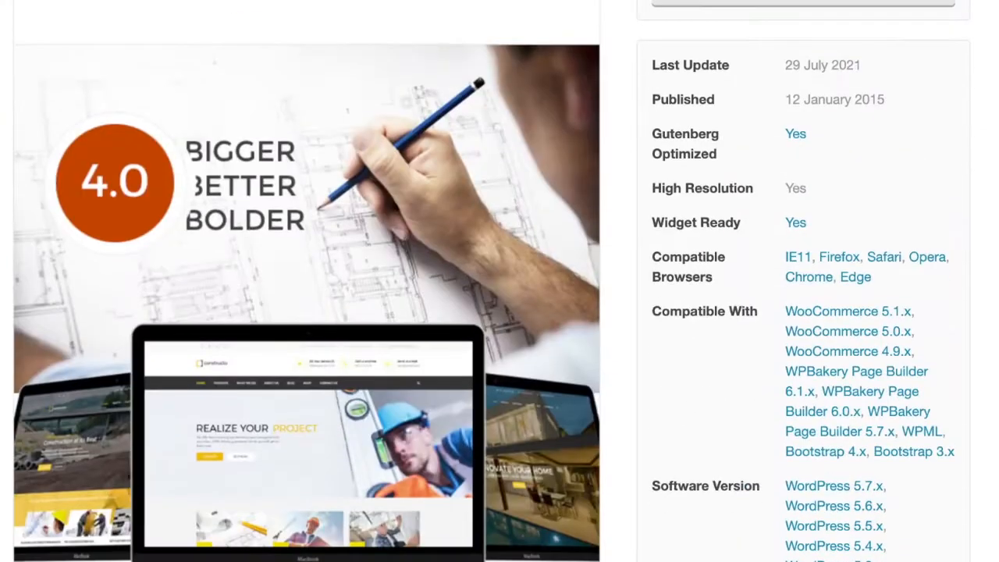
scroll(down, 3)
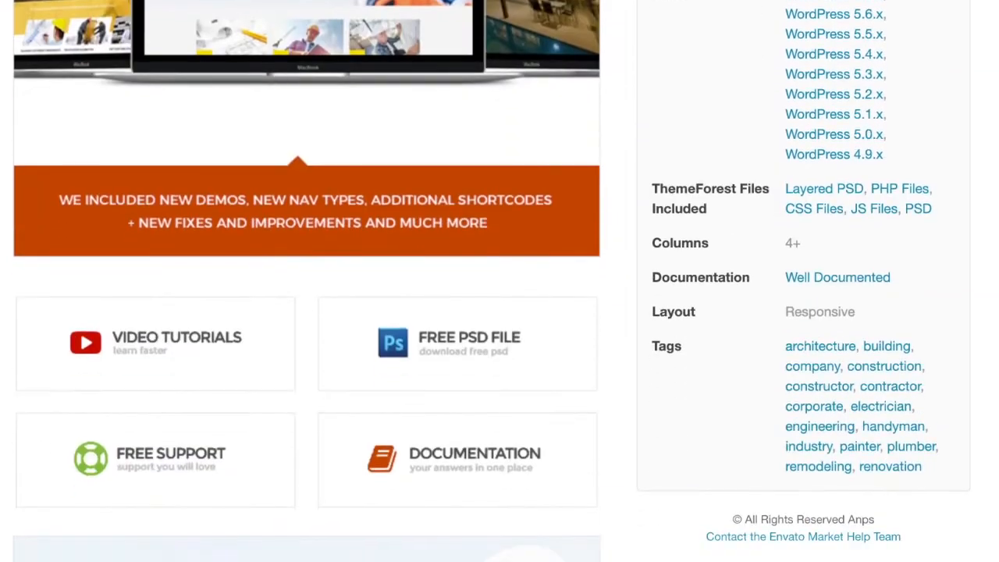
scroll(down, 3)
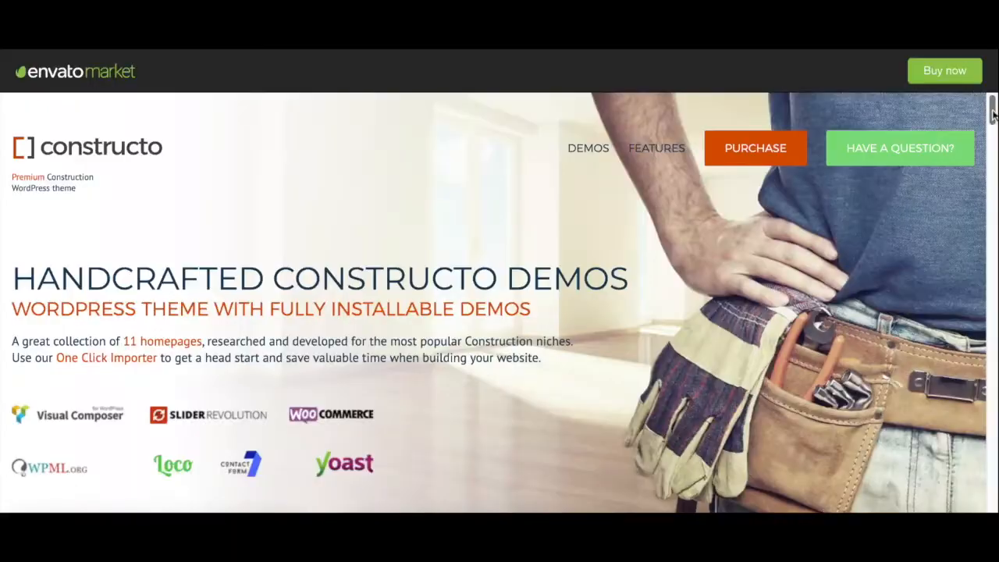
- Browse the Constructo demos grid and open one of the demo homepages
scroll(down, 3)
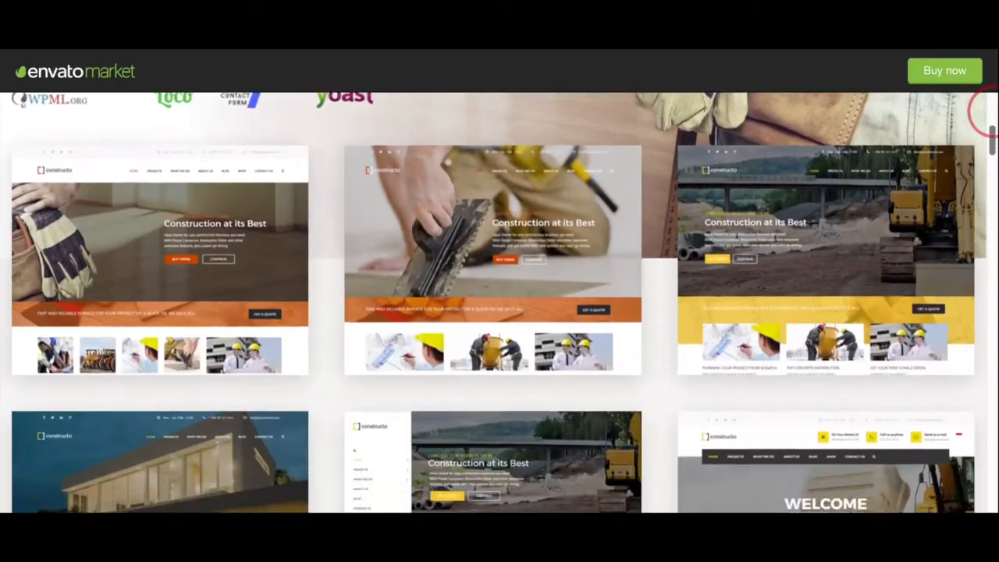
scroll(down, 3)
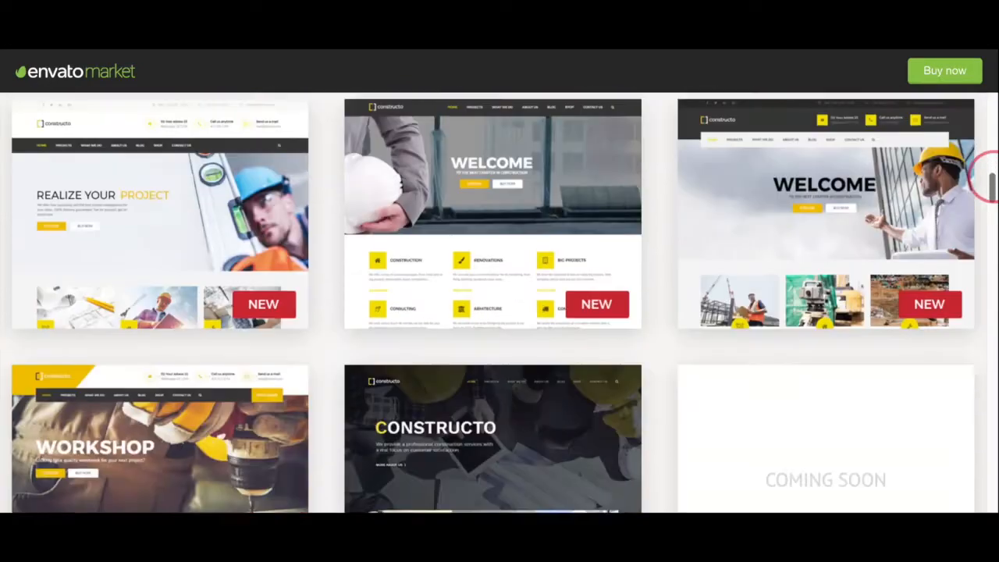
scroll(down, 3)
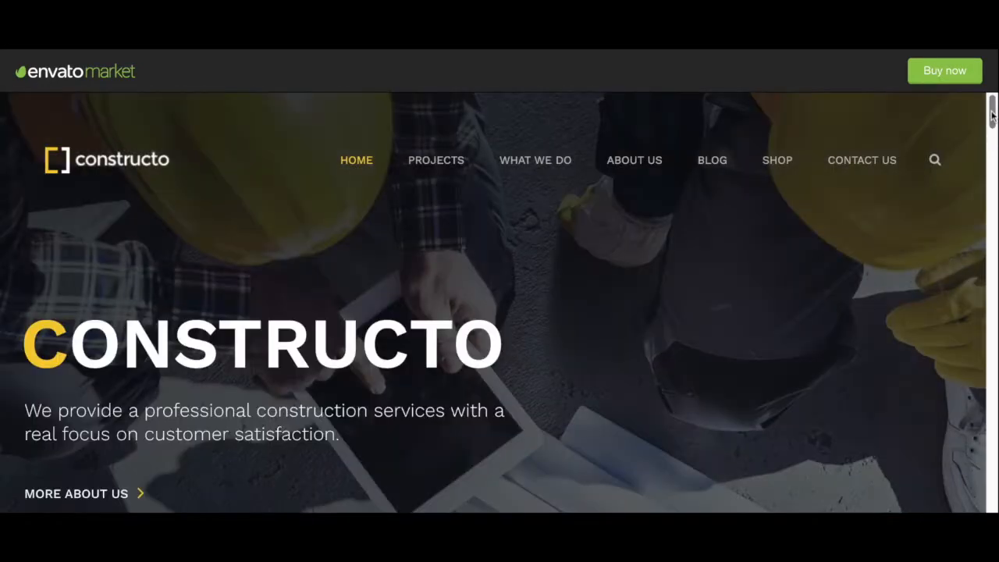
scroll(down, 3)
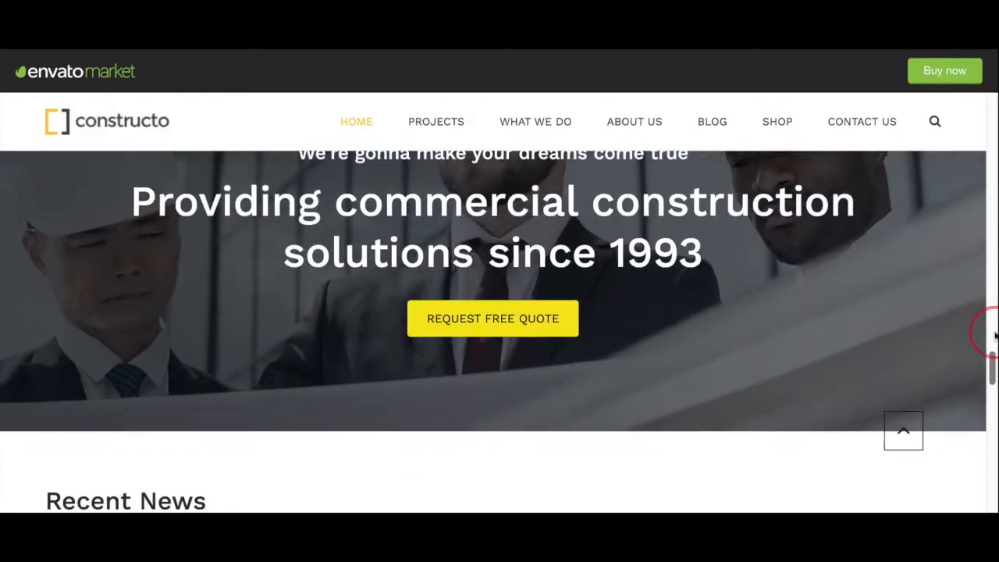
scroll(down, 3)
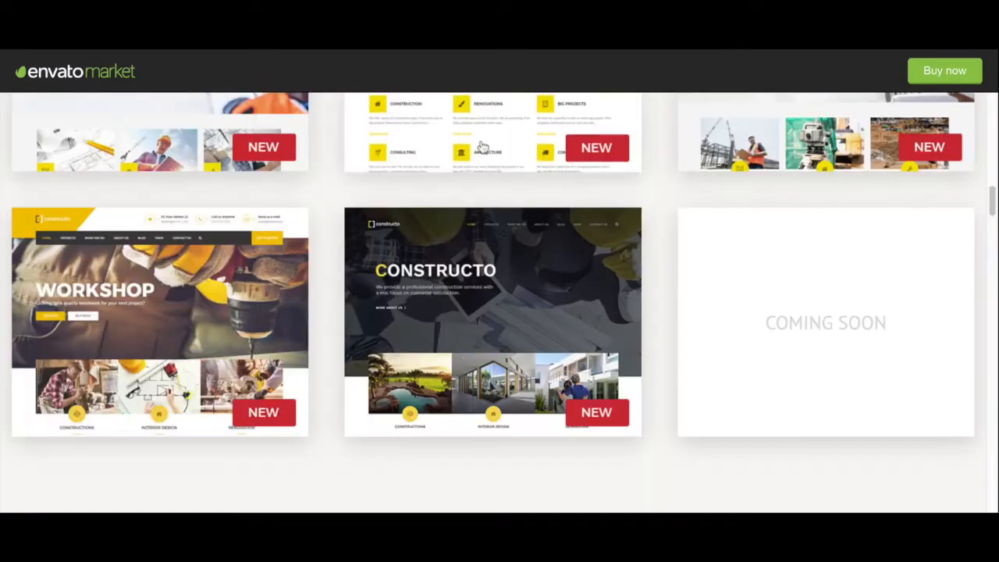
scroll(down, 3)
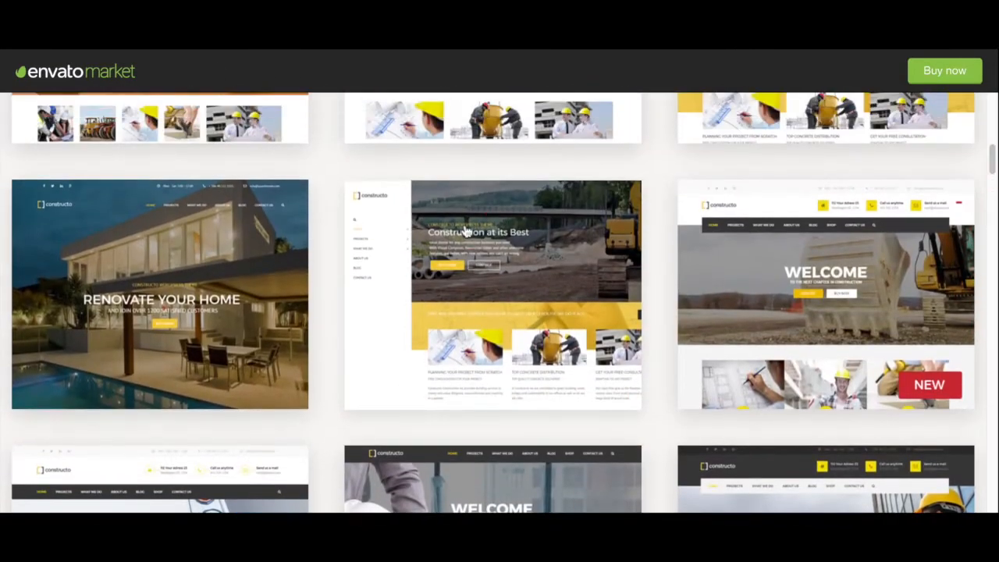
click(492, 293)
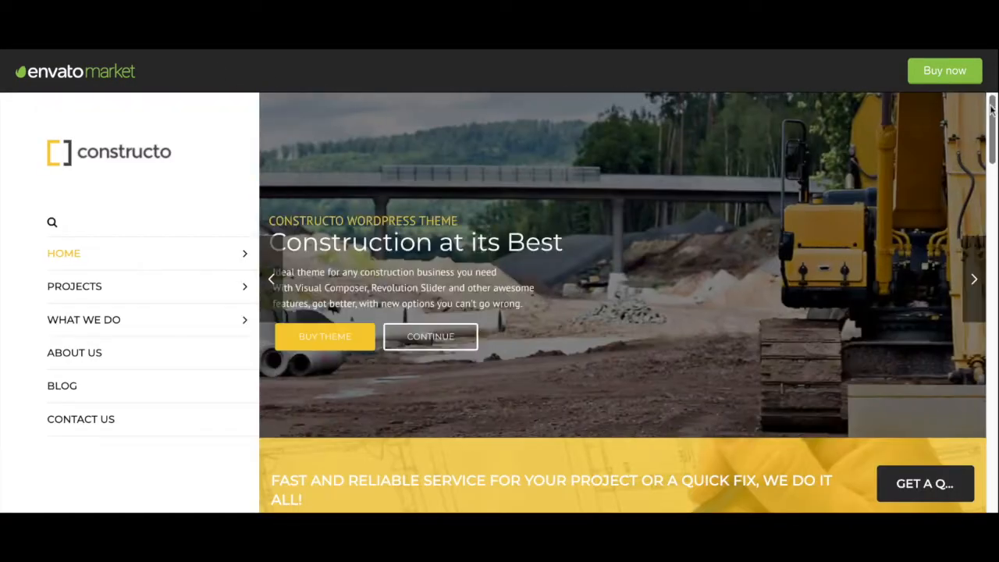
- Scroll through the opened Constructo demo homepage to review its sections
scroll(down, 3)
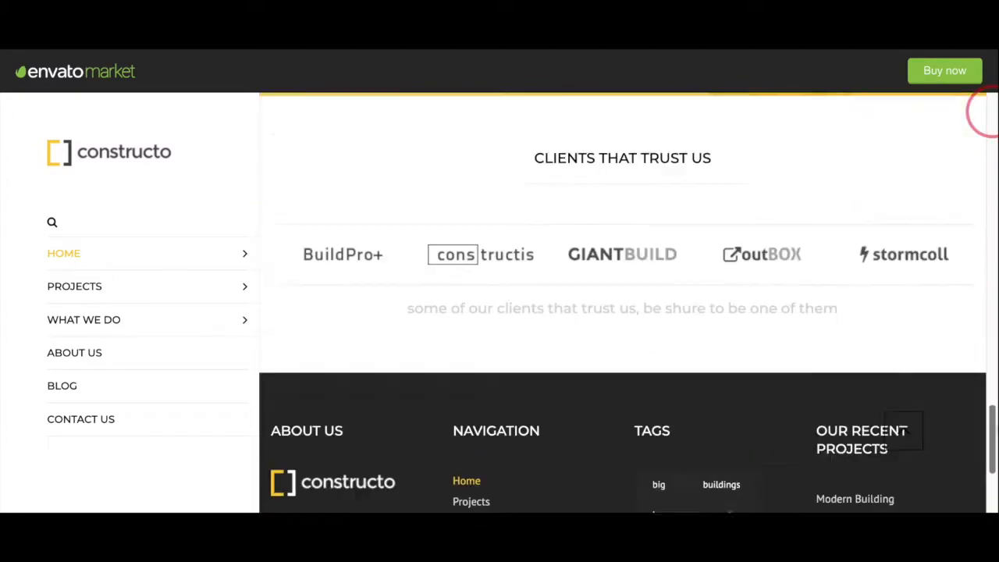
scroll(down, 3)
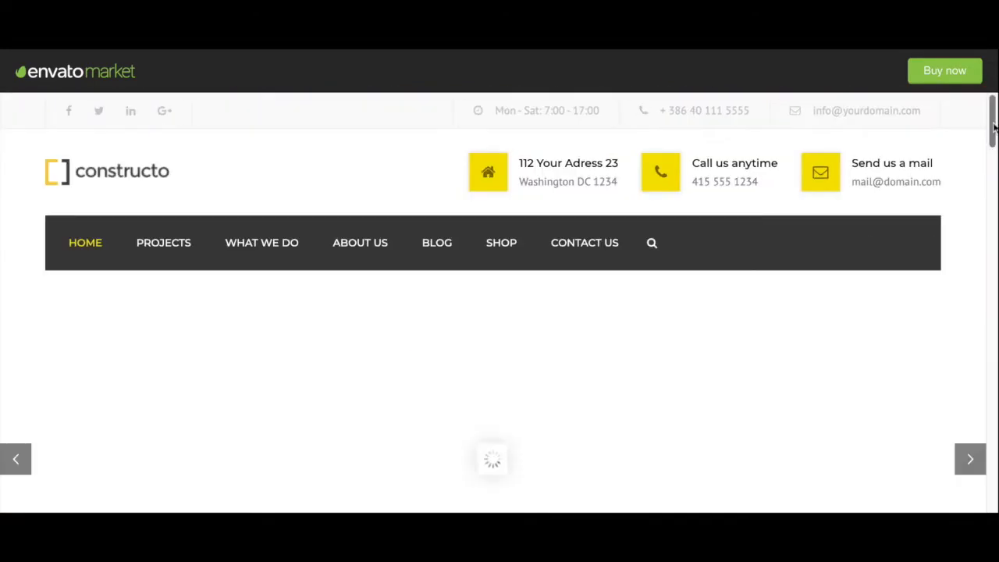
scroll(down, 3)
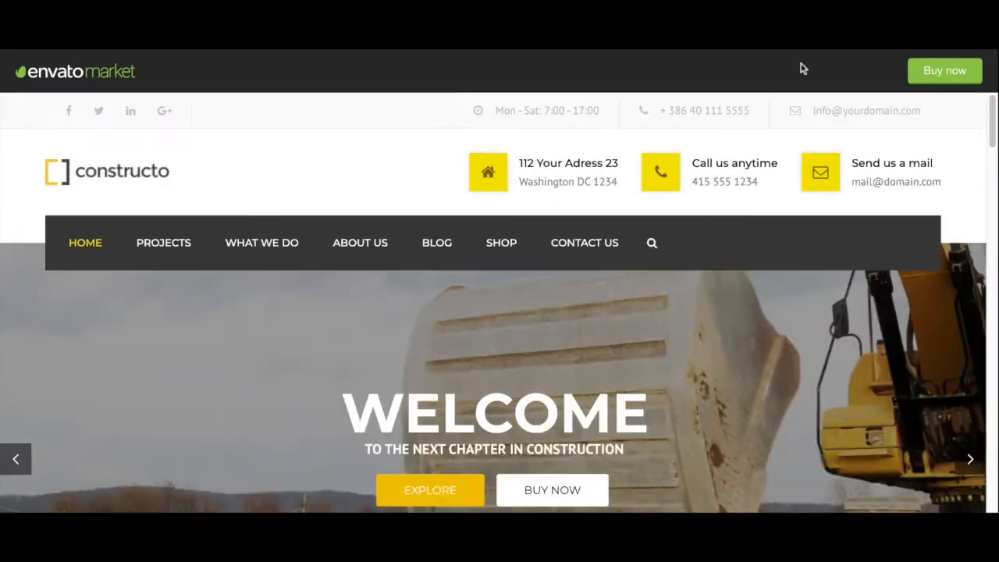
scroll(down, 3)
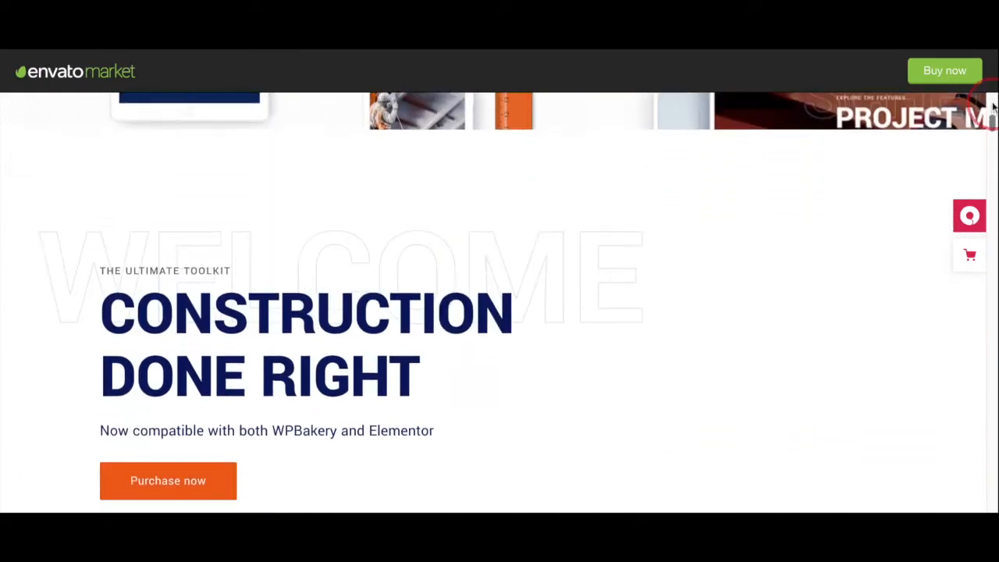
- Scroll up and down the Wilmër demo preview to look over its sections
scroll(down, 3)
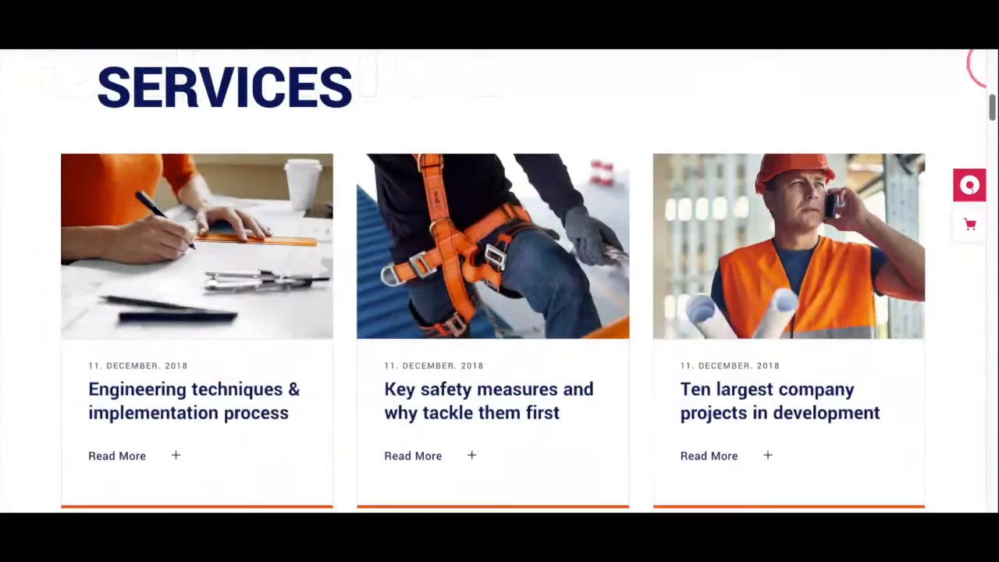
scroll(up, 3)
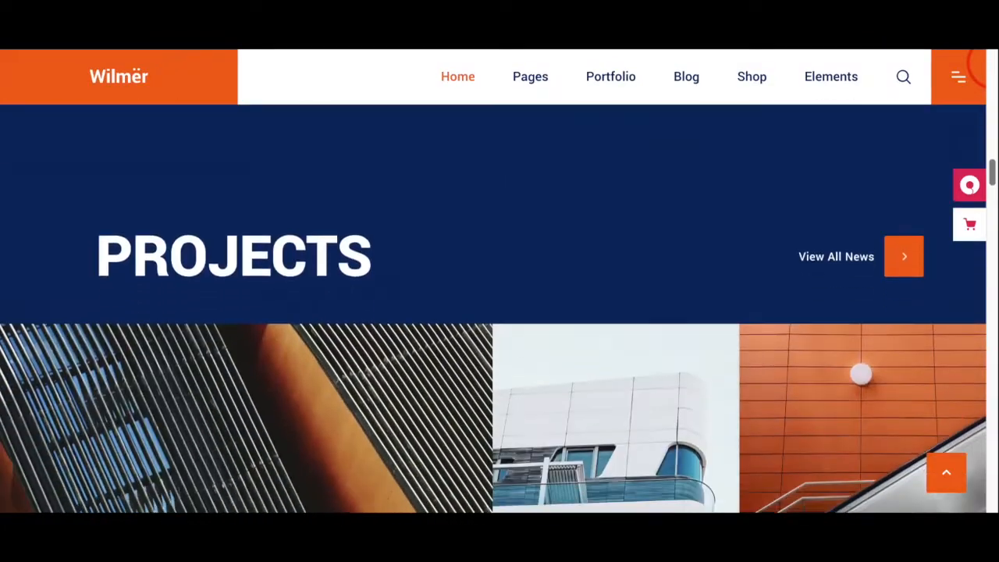
scroll(down, 3)
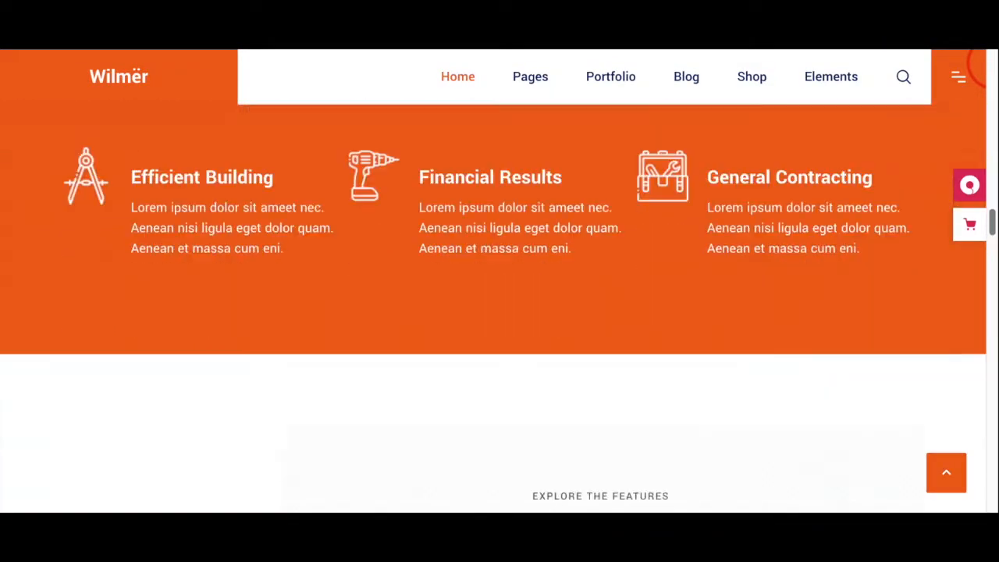
scroll(up, 3)
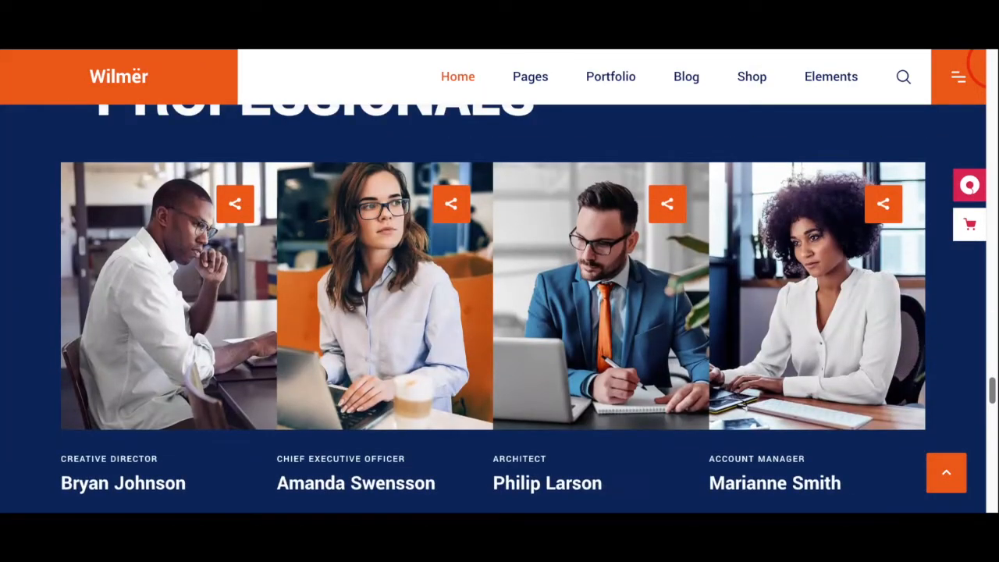
scroll(down, 3)
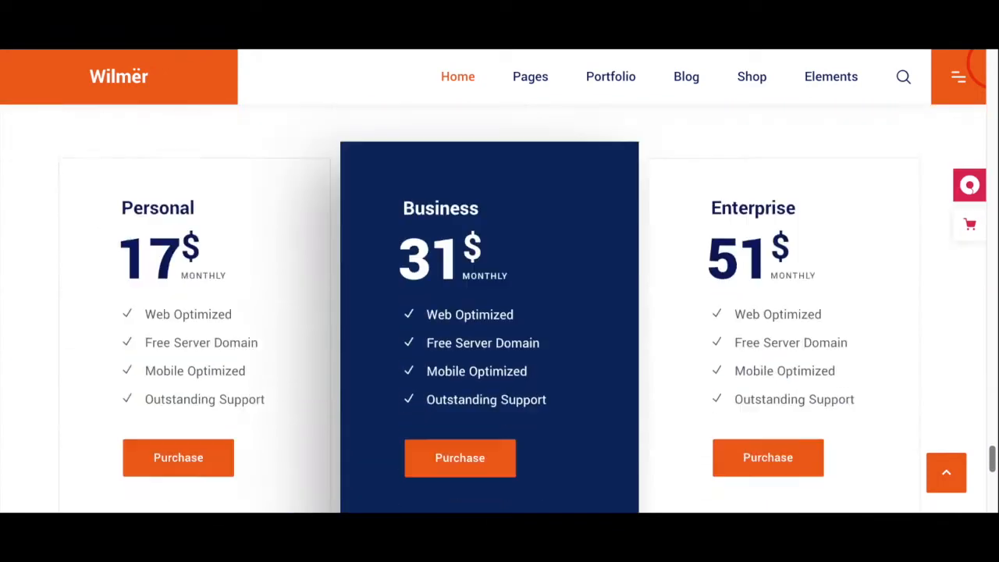
scroll(down, 3)
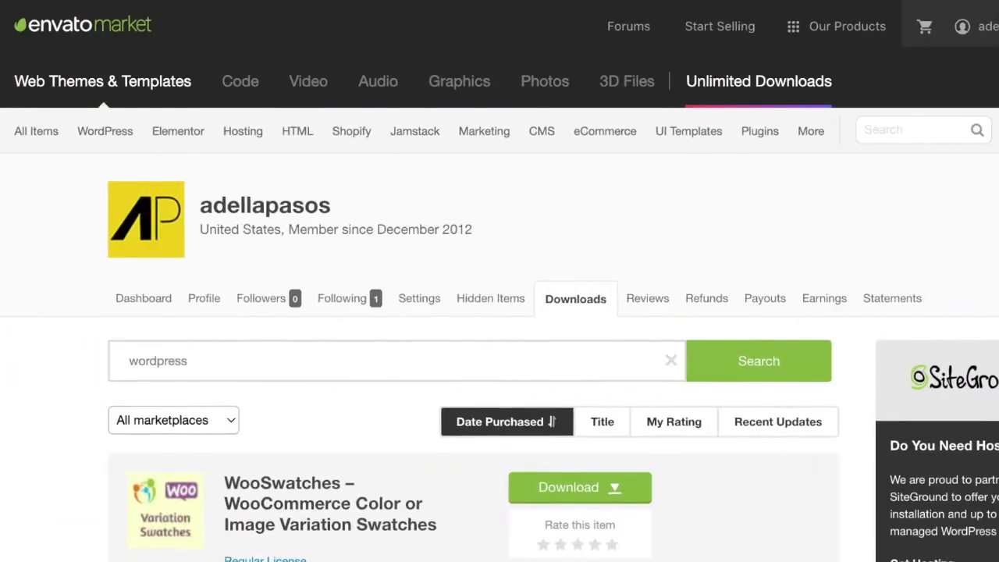
- Open the Download options for the purchased Luxury WooCommerce WordPress theme
scroll(down, 3)
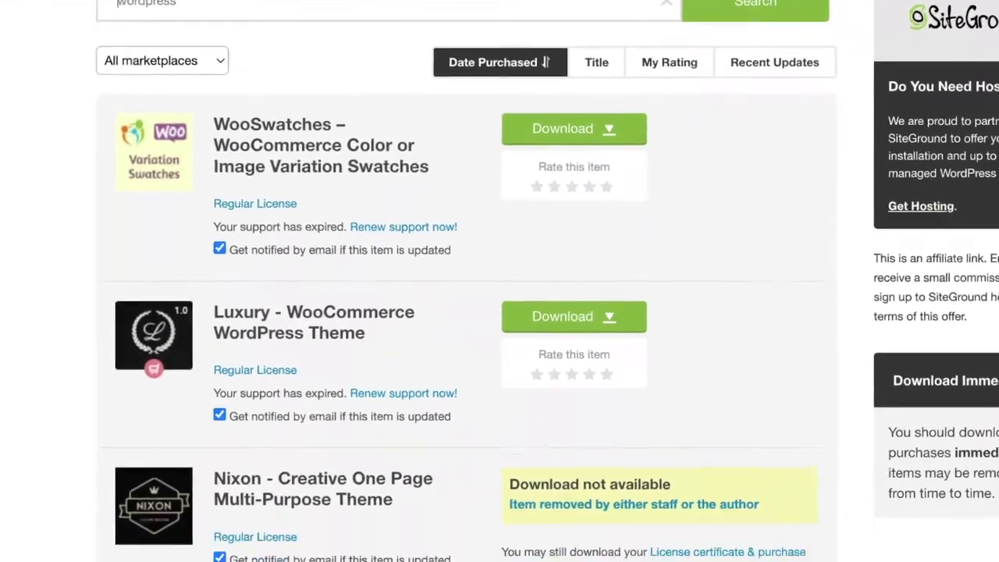
scroll(down, 3)
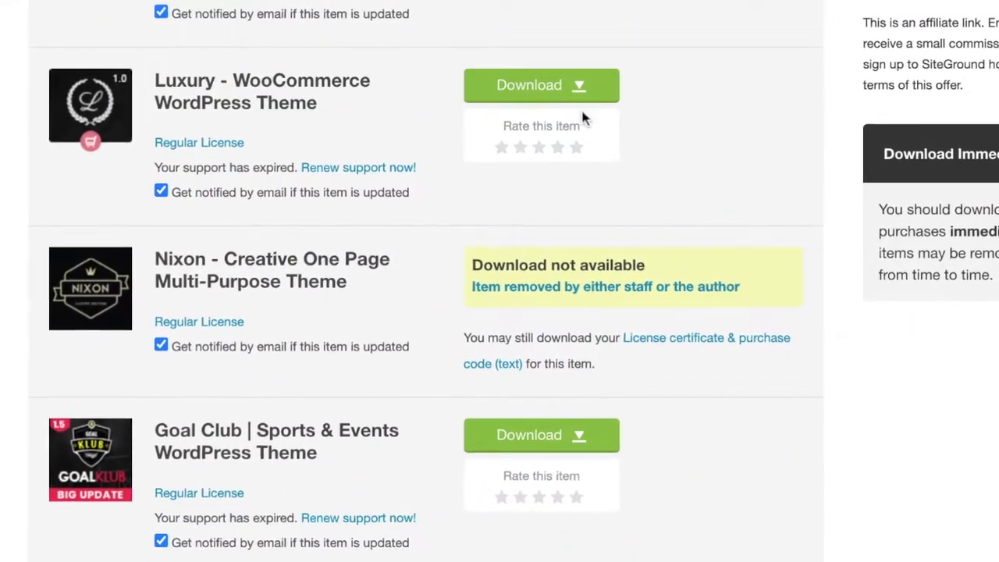
click(541, 84)
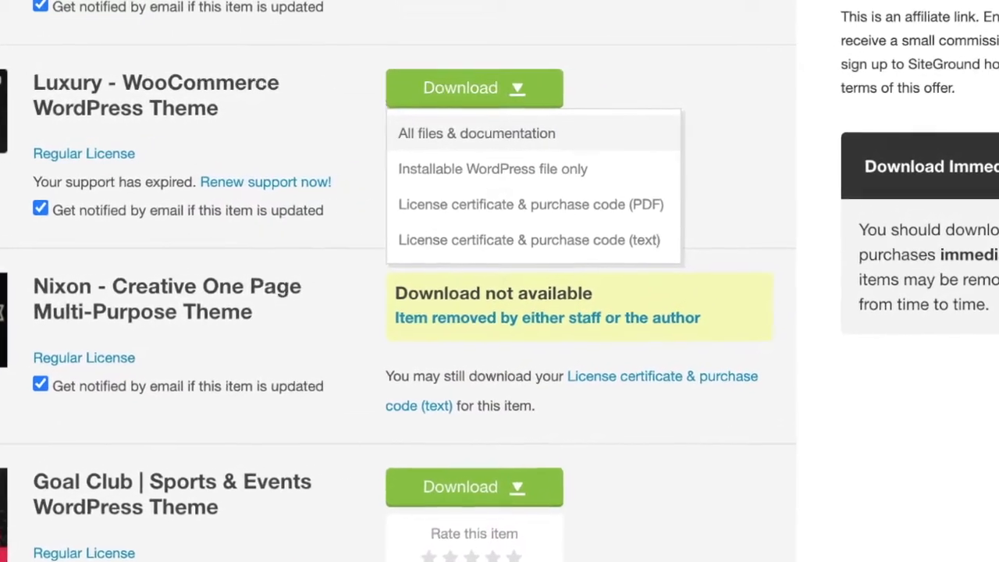
scroll(down, 3)
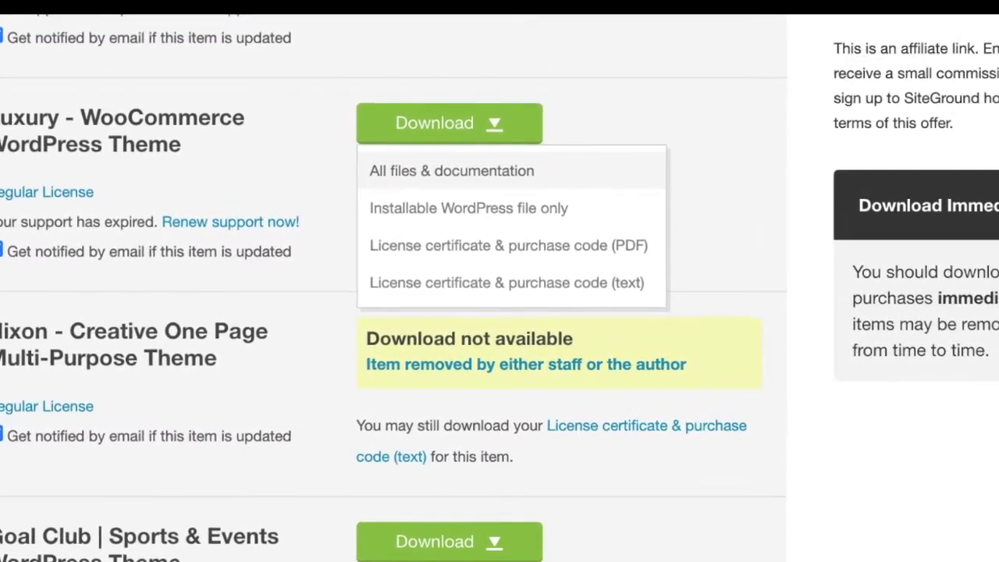
scroll(down, 3)
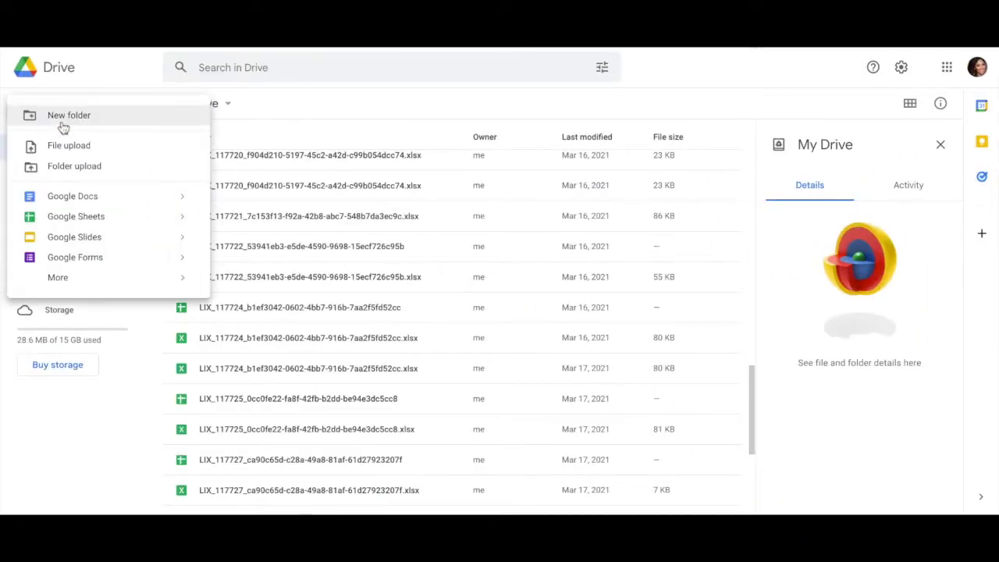
- Create a new Google Drive folder named Wordpress Template
click(69, 116)
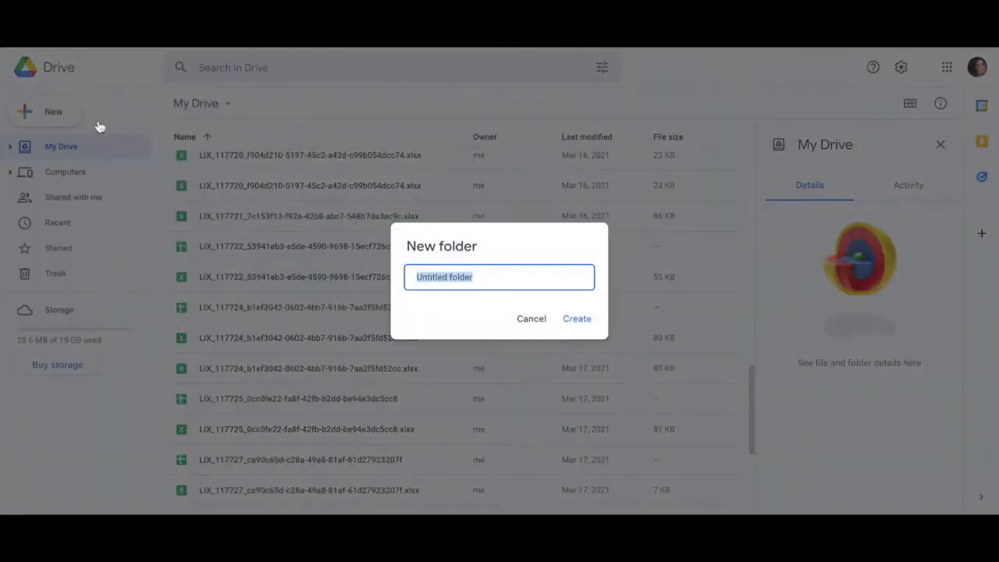
text(Wordpress Template)
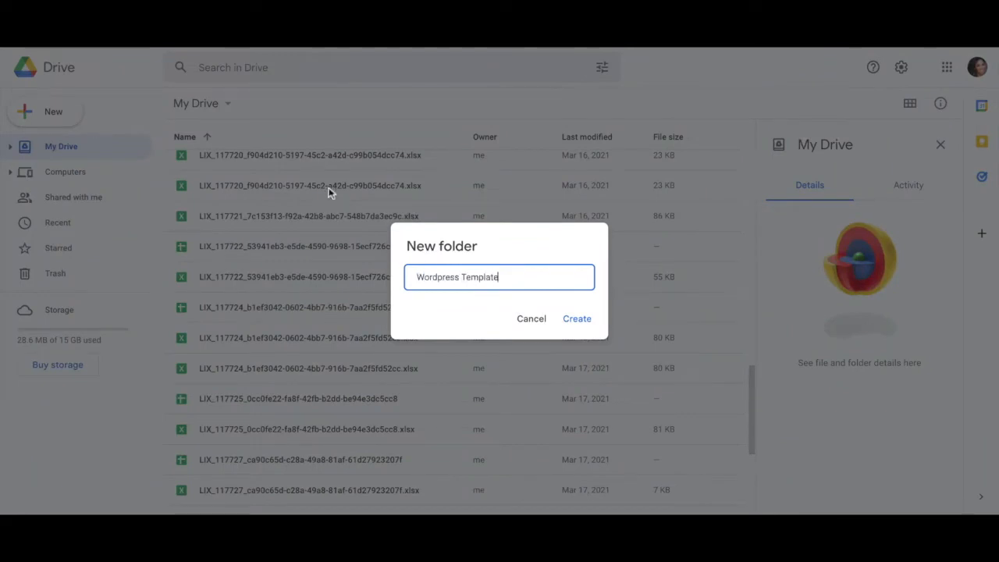
click(578, 318)
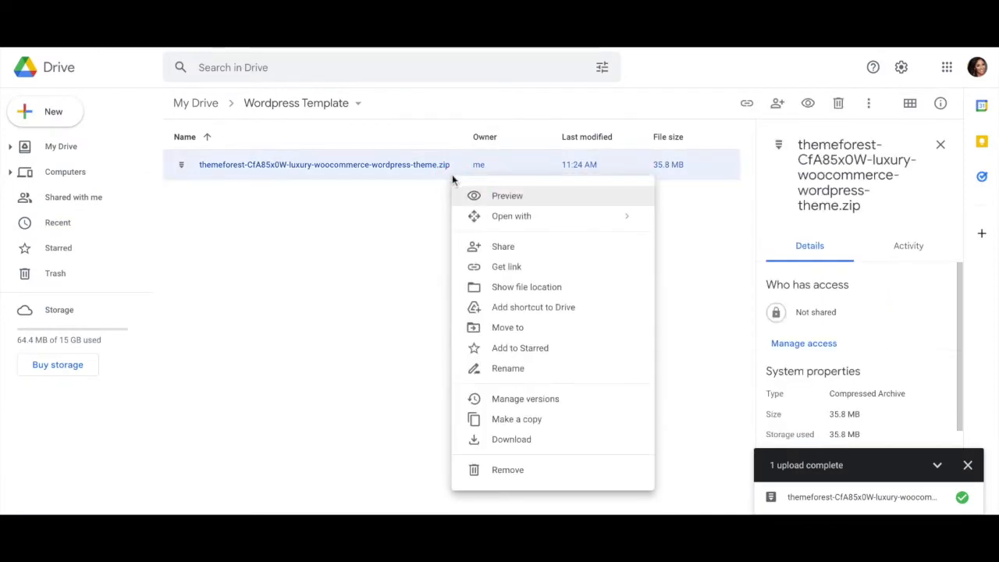
mouse_move(506, 265)
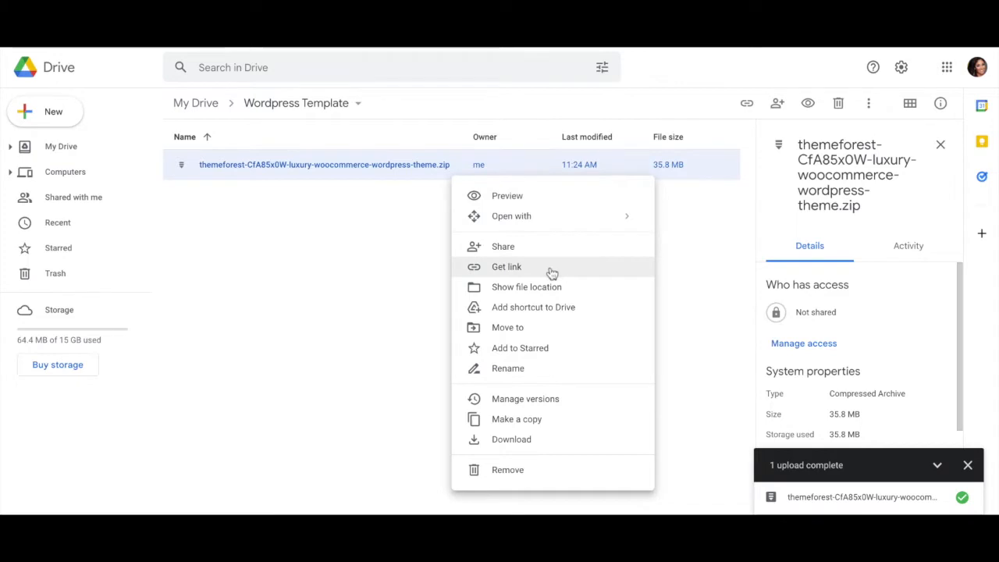
- Share the theme zip with General access changed from Restricted to Anyone with the link
click(505, 266)
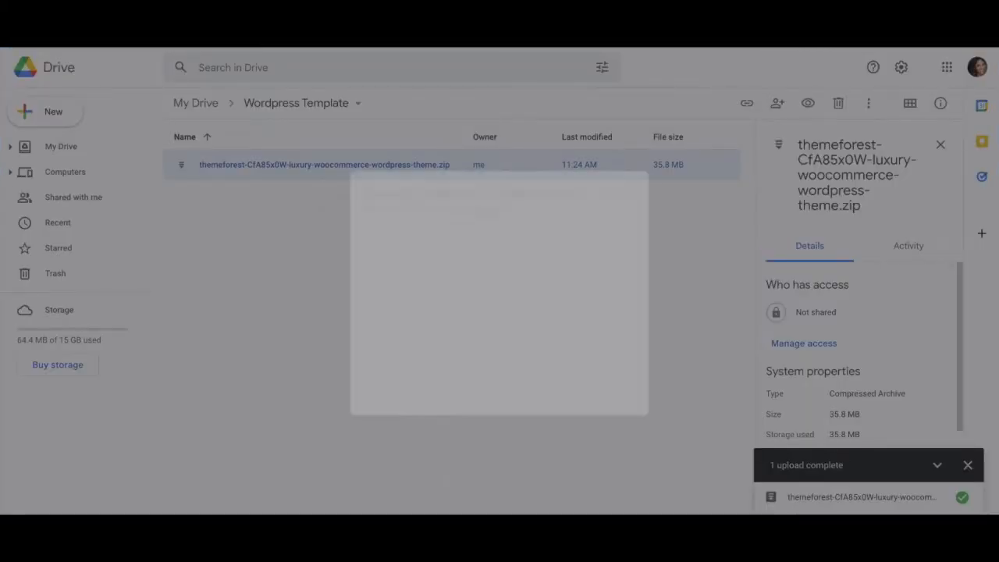
click(777, 103)
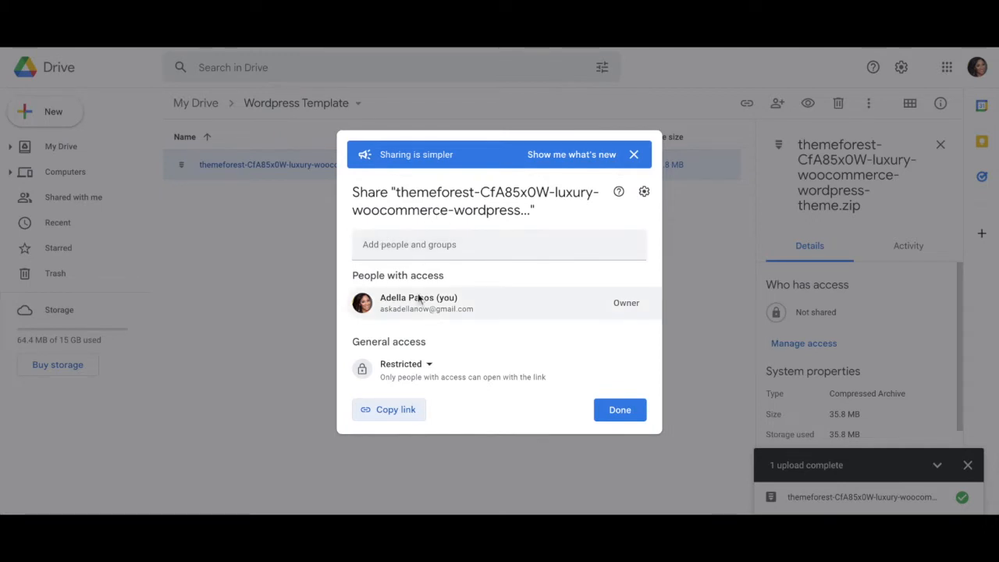
click(406, 363)
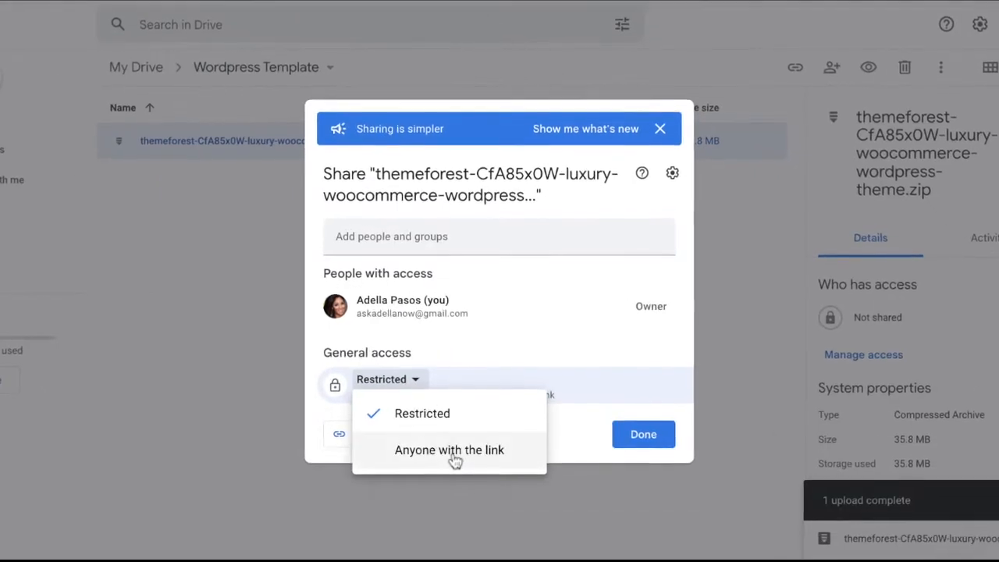
click(450, 449)
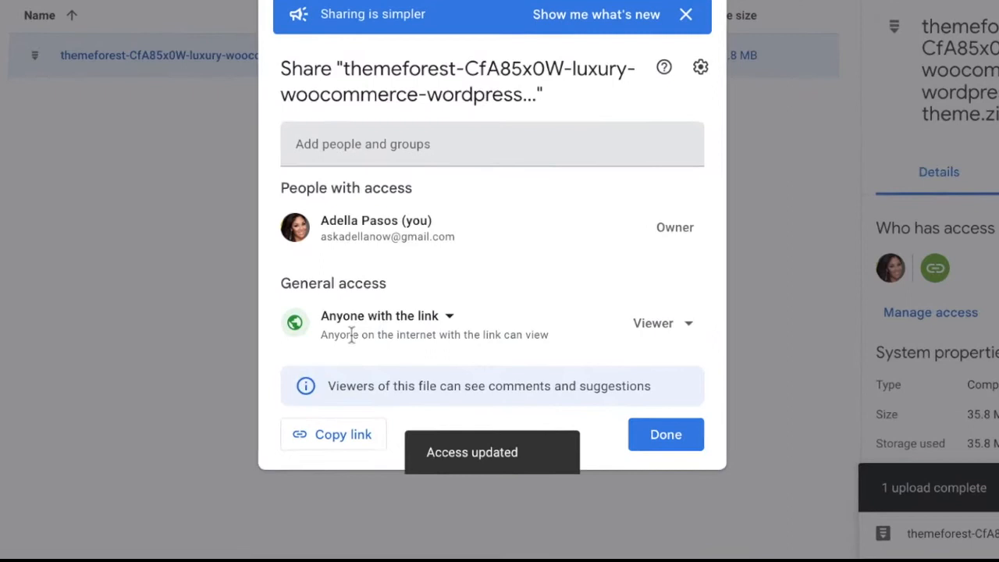
click(332, 434)
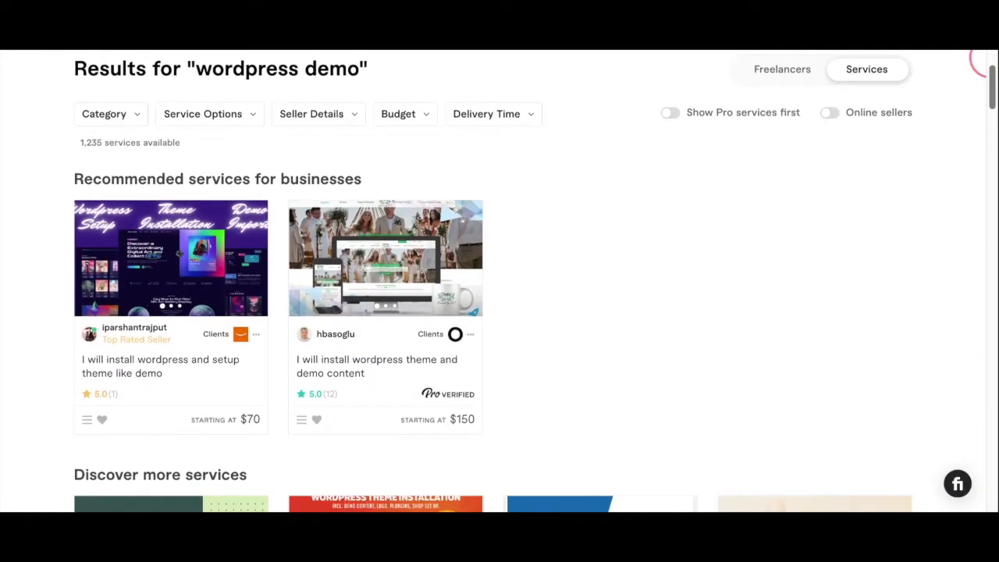
scroll(down, 3)
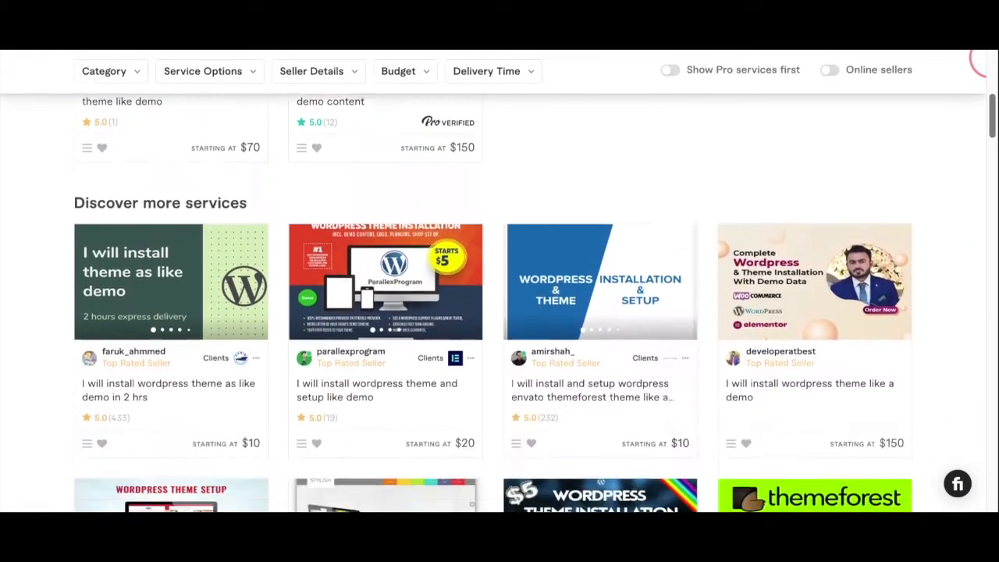
scroll(down, 3)
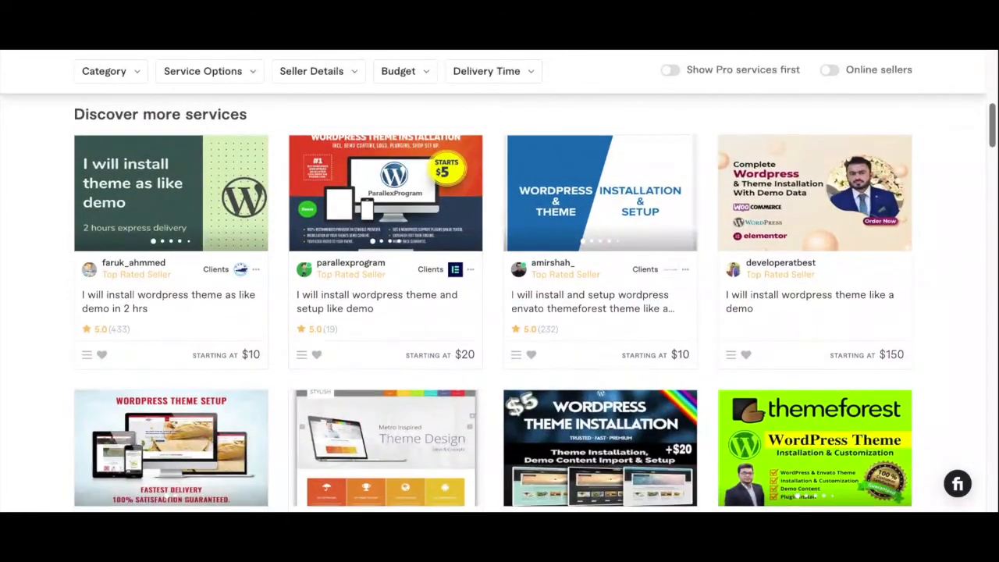
scroll(down, 3)
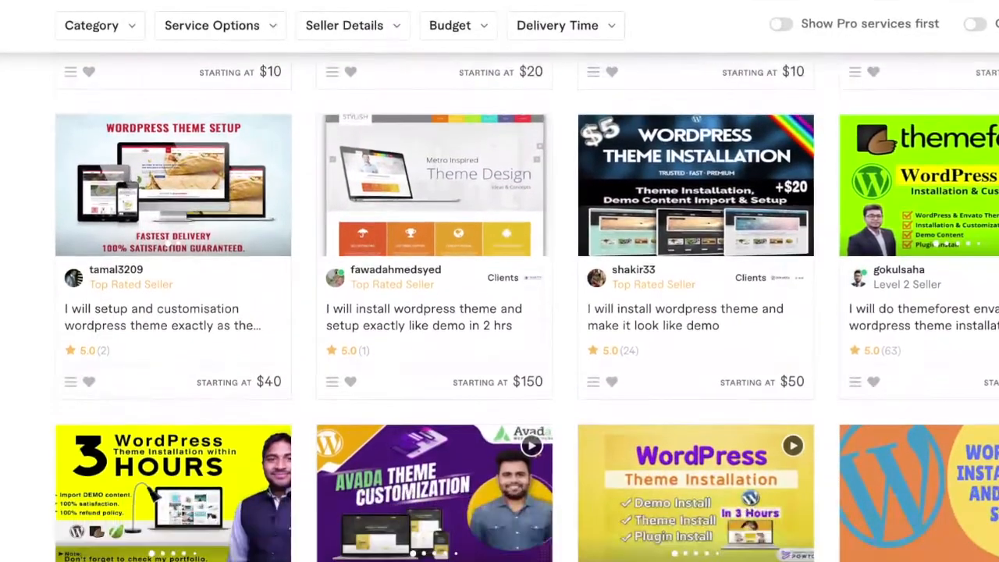
scroll(down, 3)
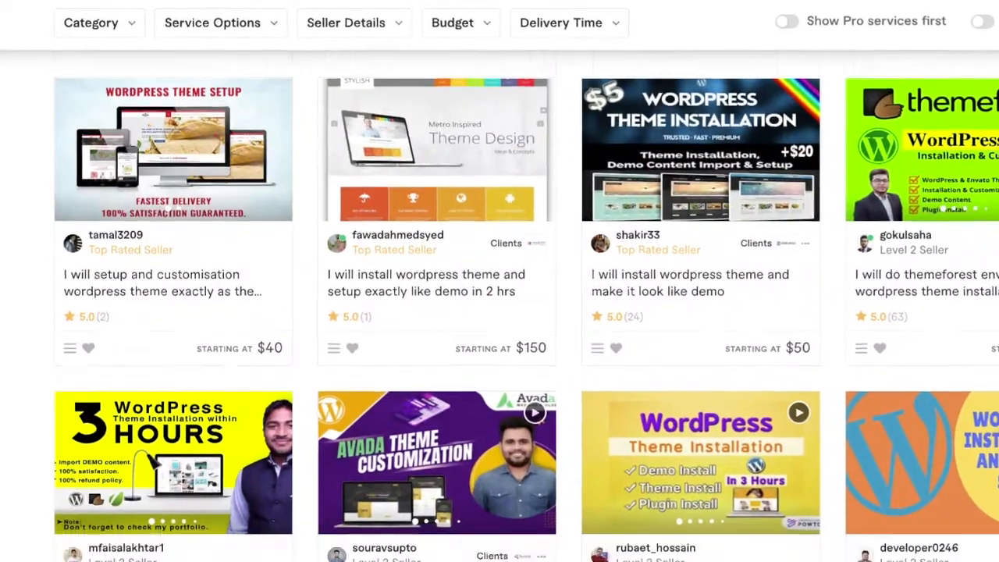
scroll(down, 3)
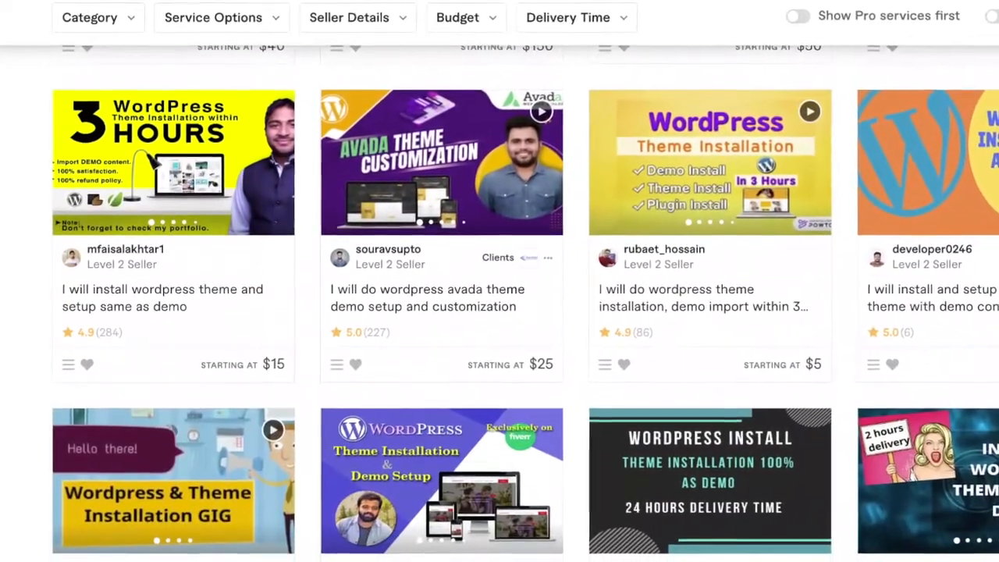
scroll(down, 3)
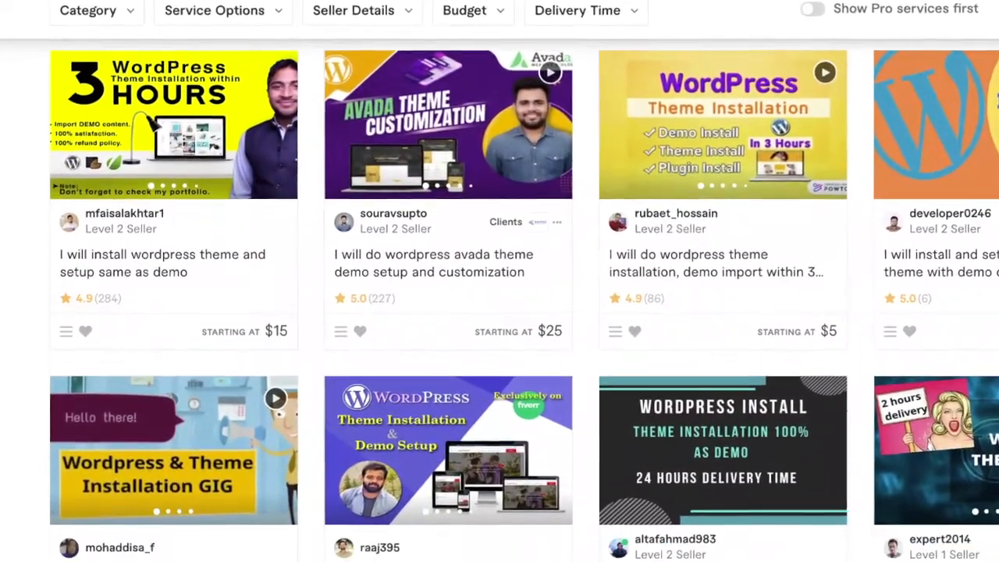
scroll(down, 3)
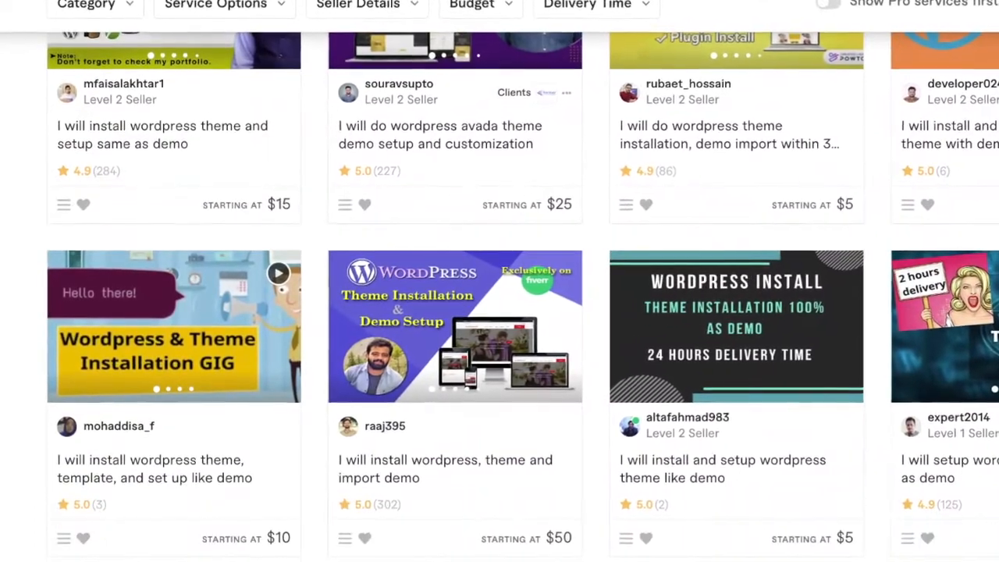
scroll(down, 3)
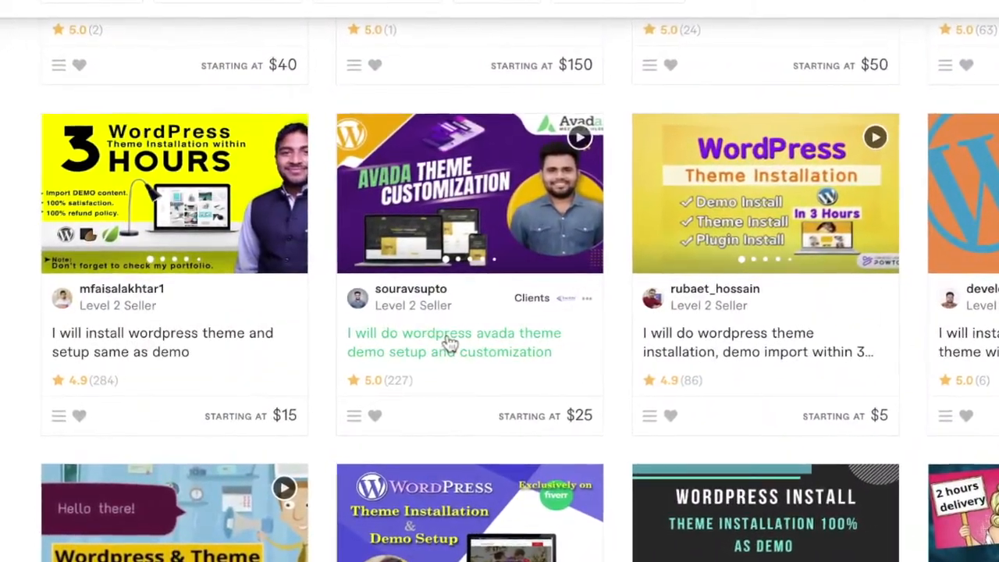
scroll(down, 3)
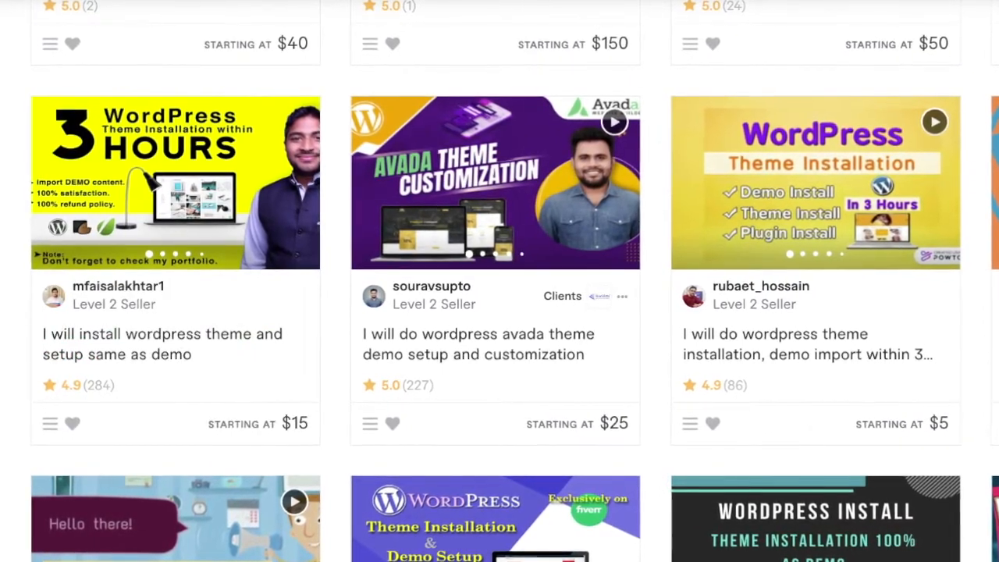
- Open the $15 3-hour WordPress theme installation gig and flip through its gallery images
click(175, 183)
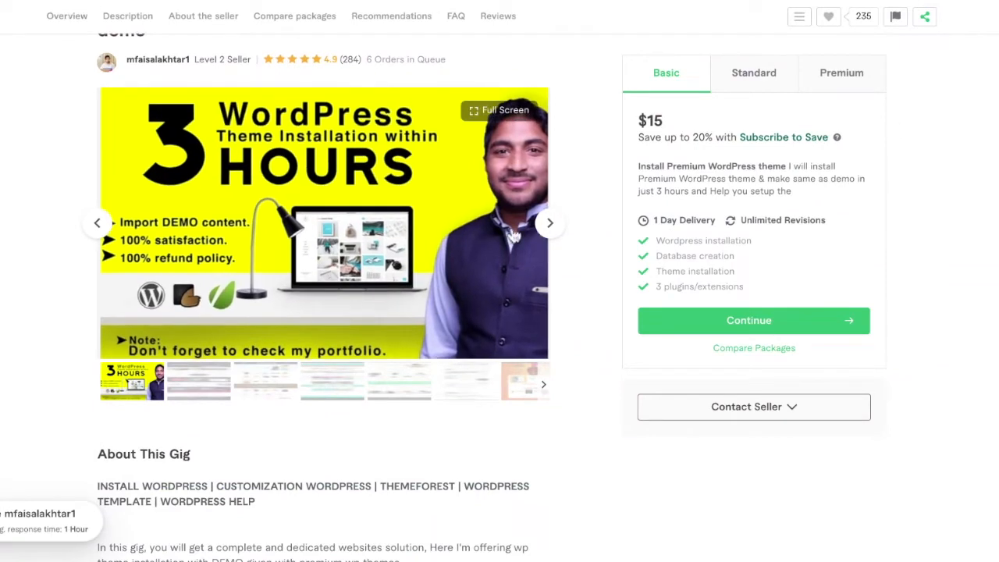
click(549, 223)
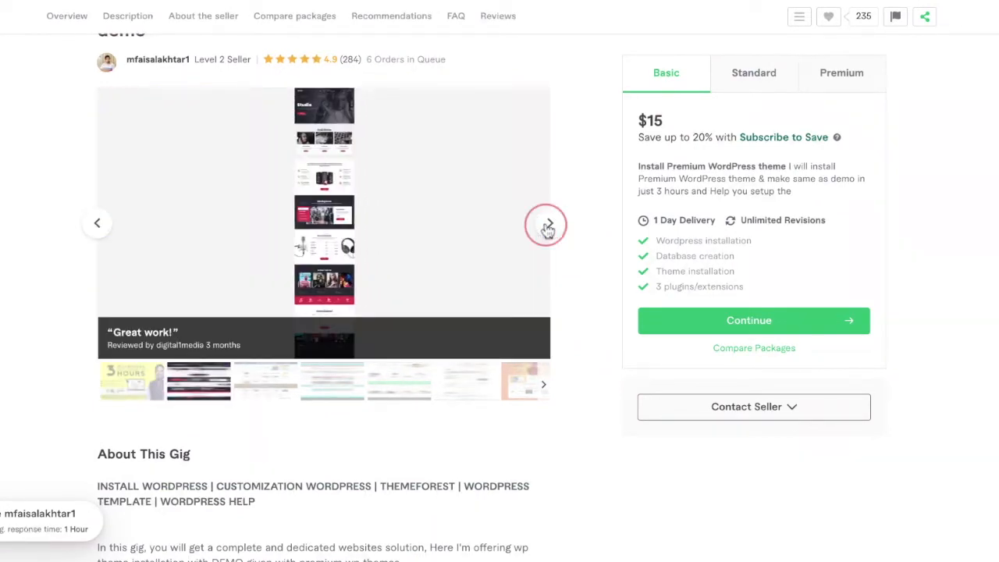
click(549, 222)
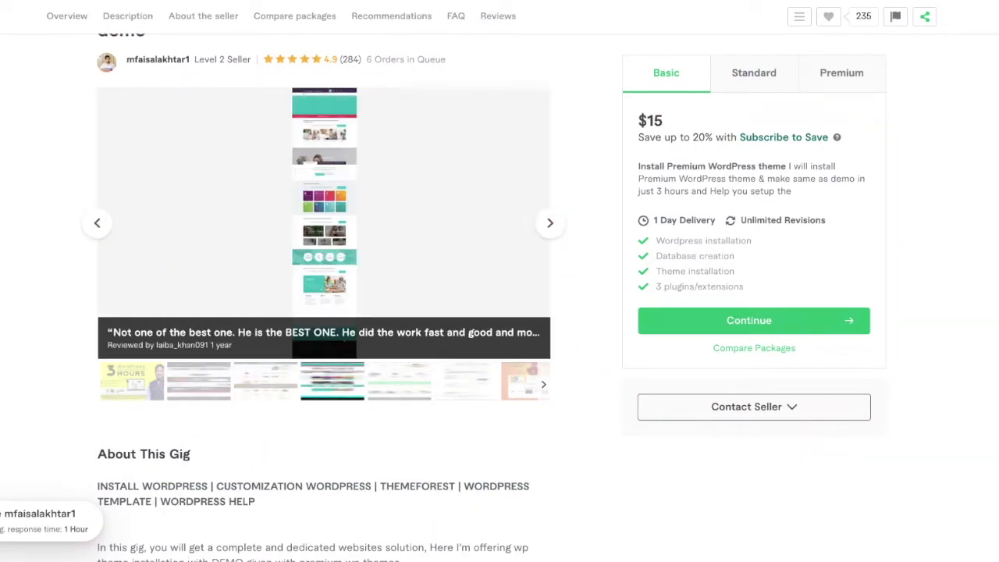
- Read through the gig's description, reviews and Basic package details
scroll(down, 3)
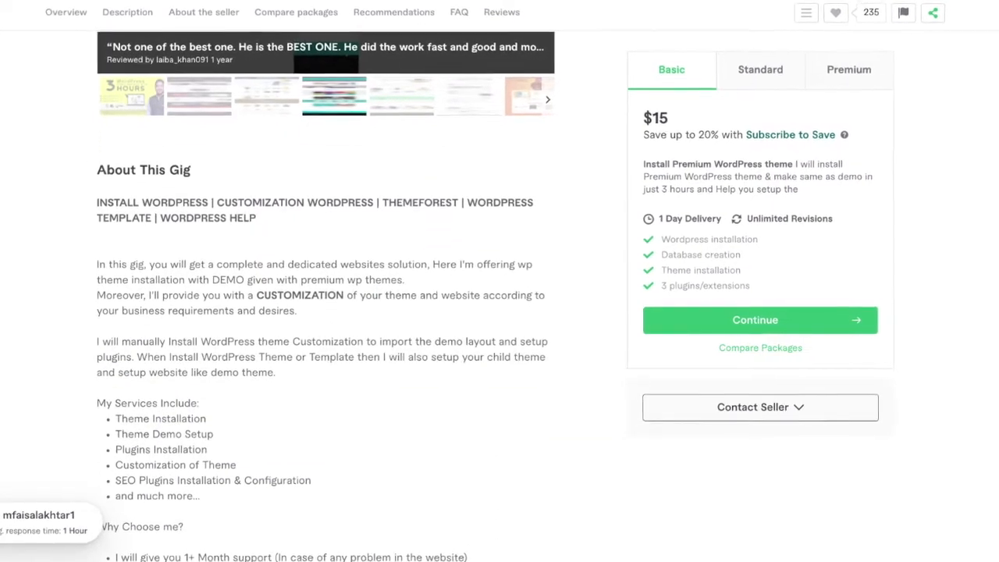
scroll(down, 3)
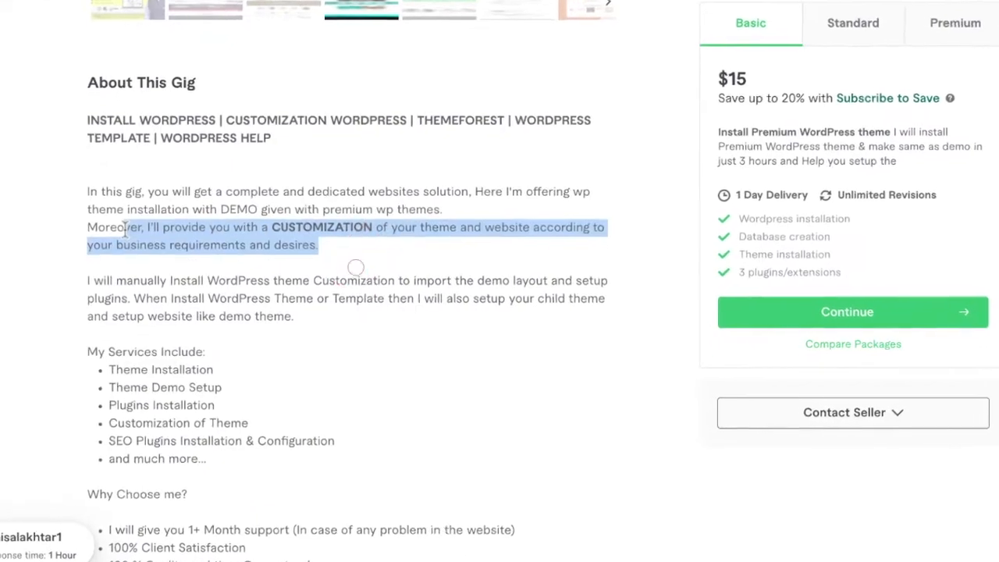
scroll(down, 3)
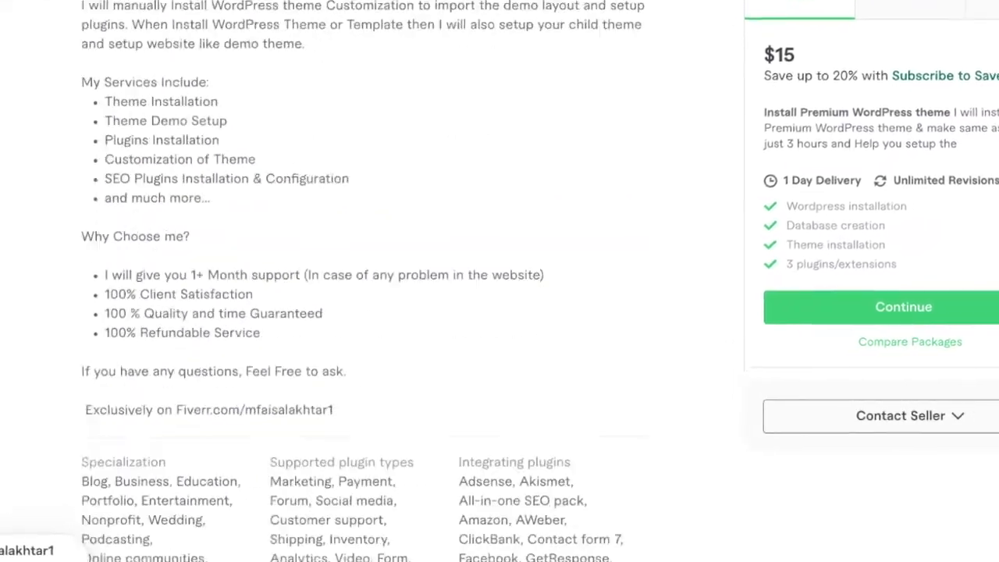
scroll(up, 3)
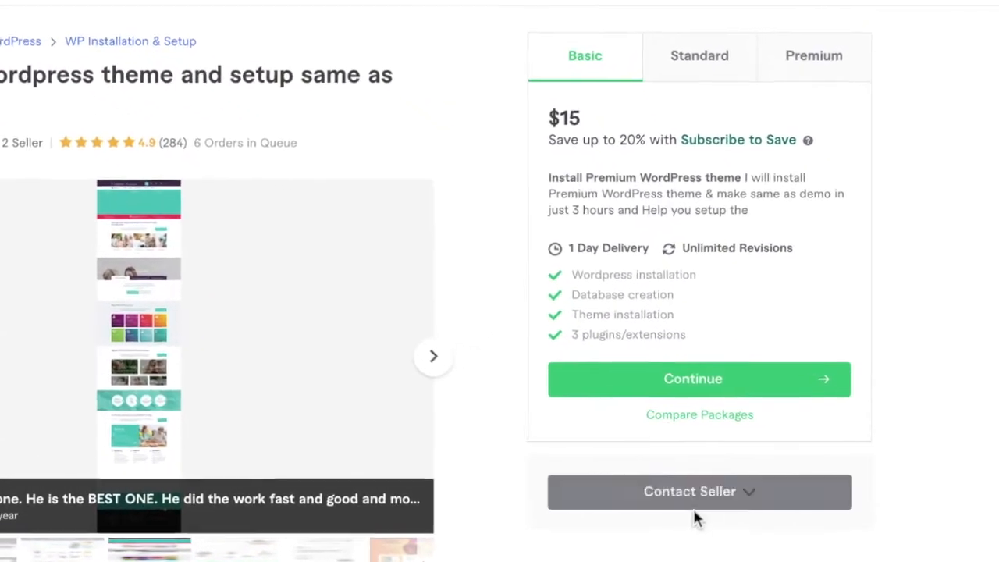
- Start a quote request to the seller, writing 'Hi Mr' and 'wordpress' about the Bluehost purchase
click(700, 491)
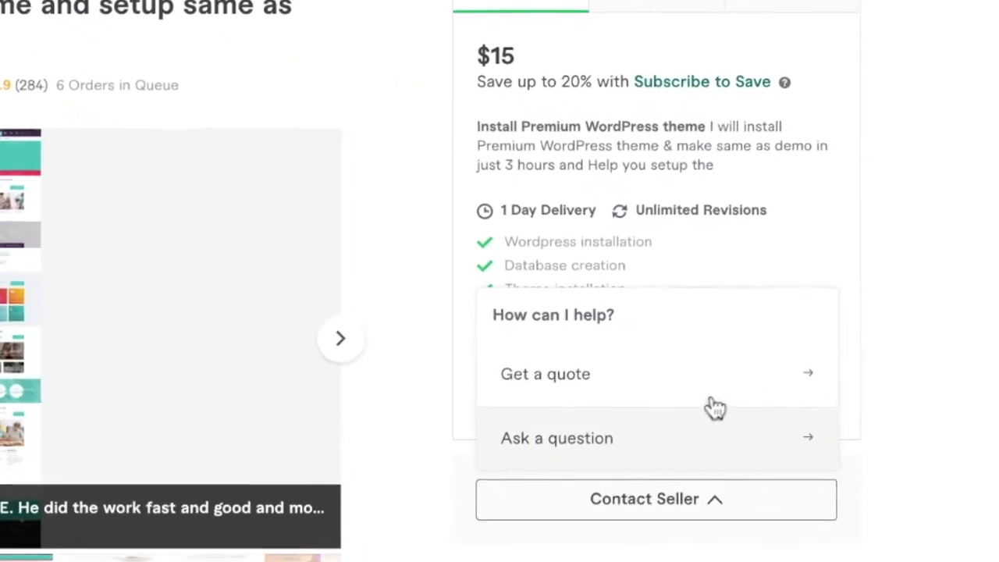
click(544, 374)
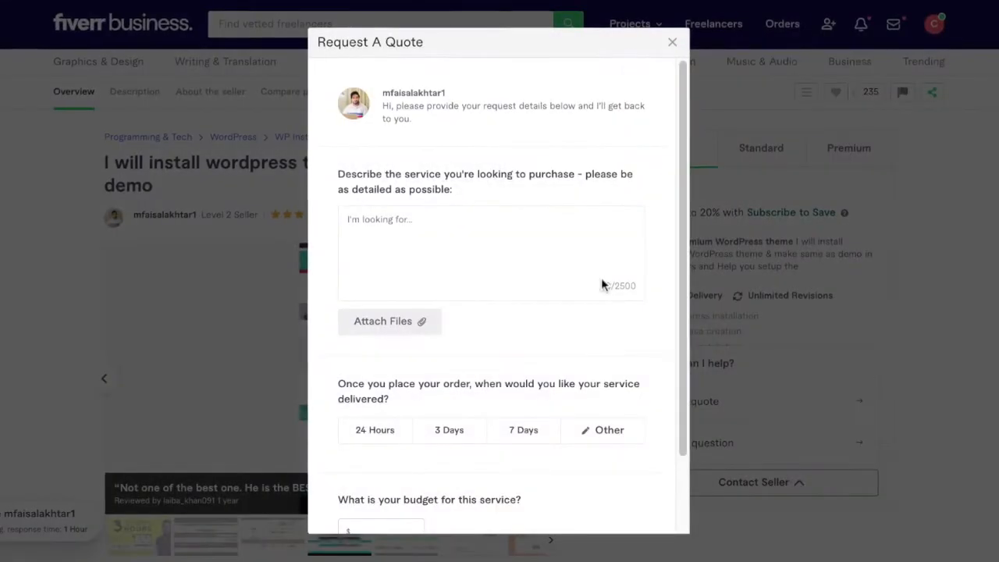
text(Hi Mr. mfaisalak,)
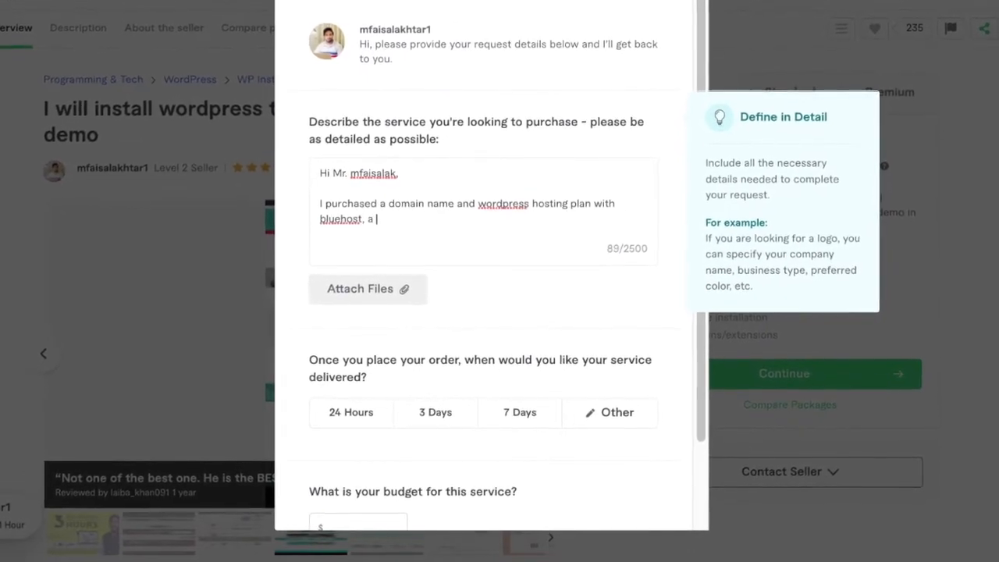
text(wordpress)
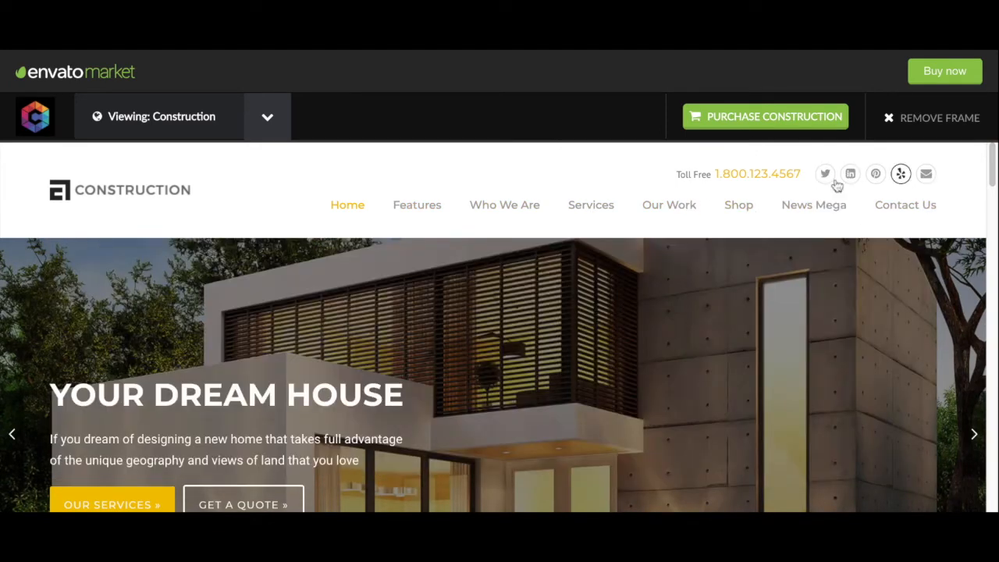
- Browse the Construction theme demo's top sections and filter Featured Works by one category
scroll(down, 3)
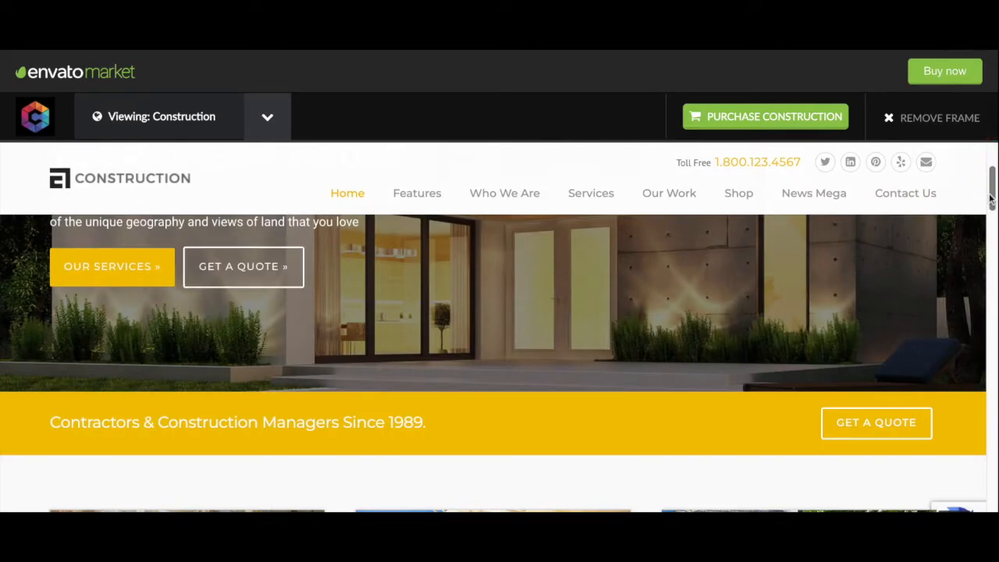
scroll(down, 3)
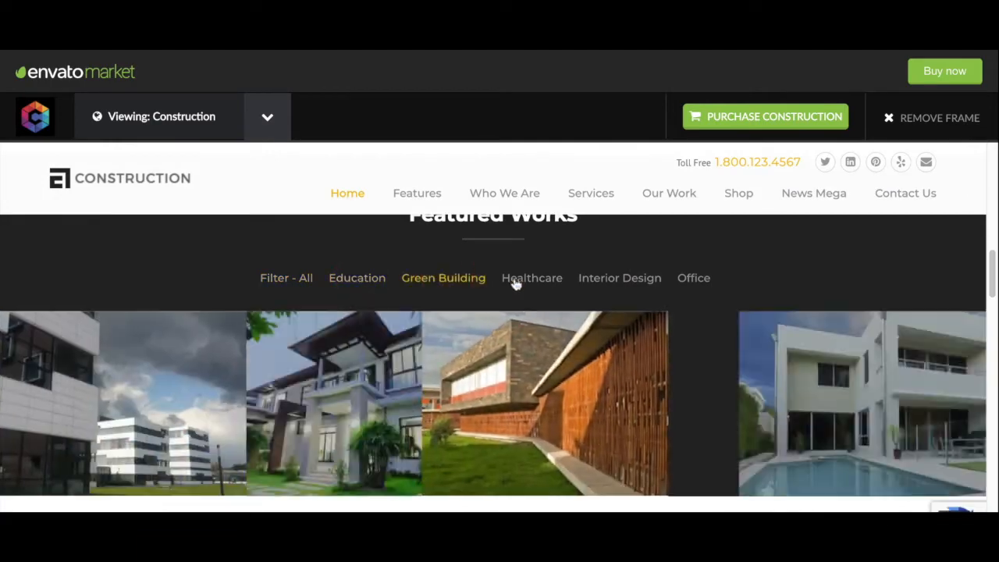
click(356, 278)
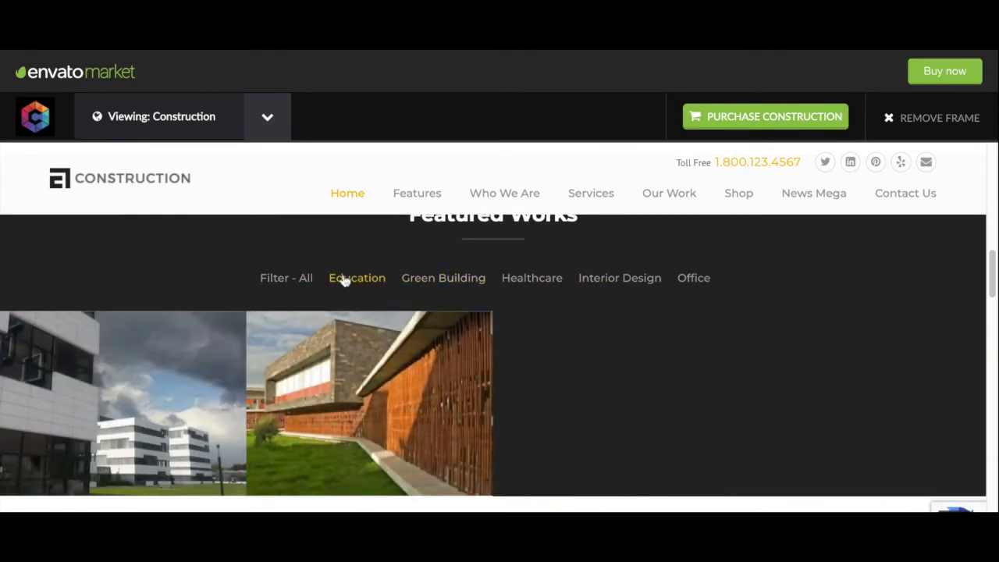
- Browse the rest of the demo's works, news and client sections down to the footer
scroll(down, 3)
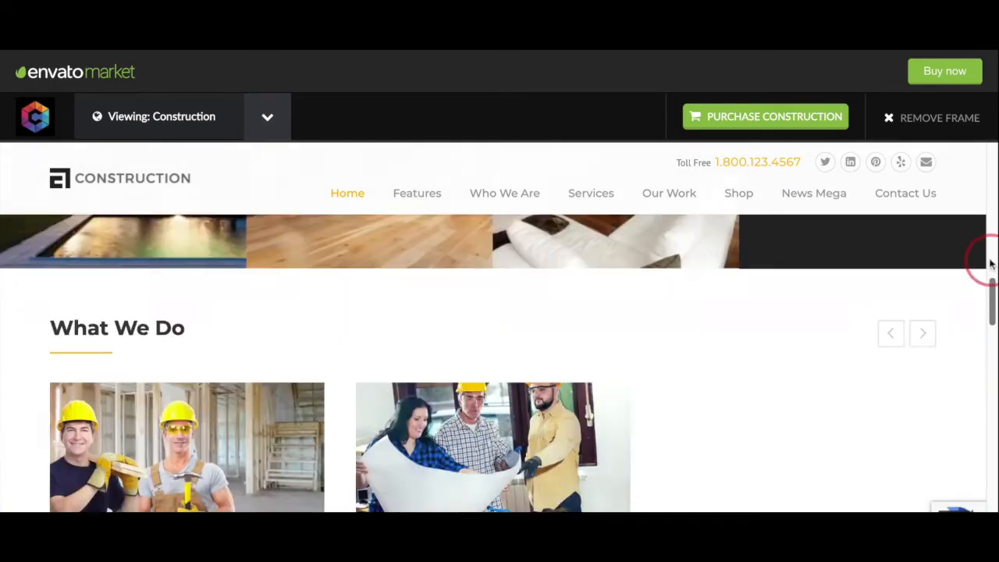
scroll(down, 3)
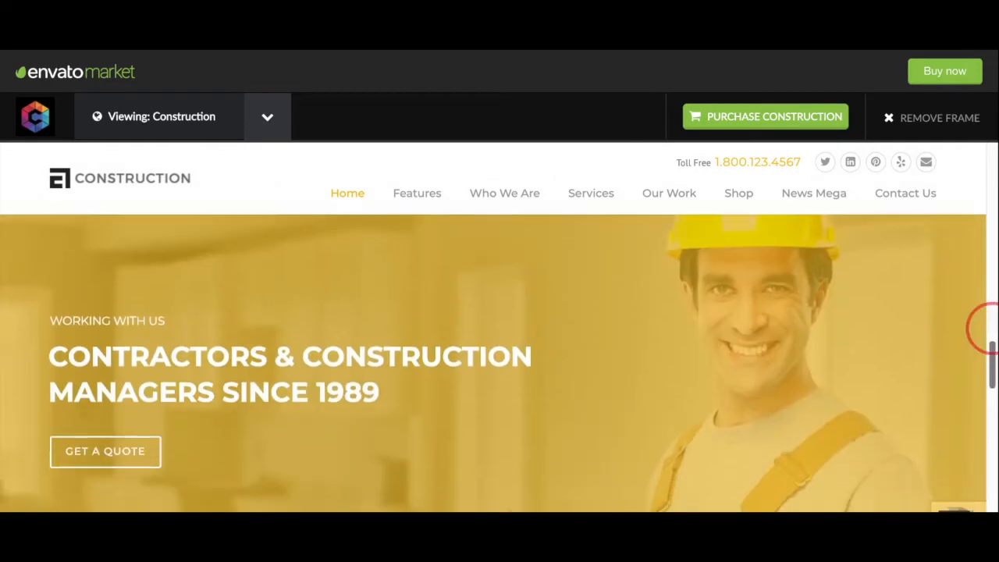
scroll(down, 3)
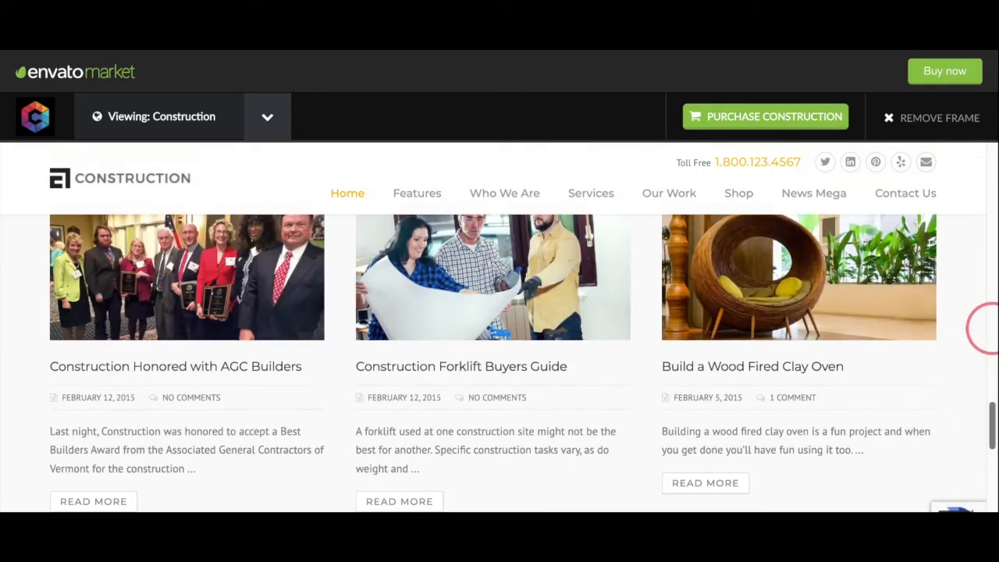
scroll(down, 3)
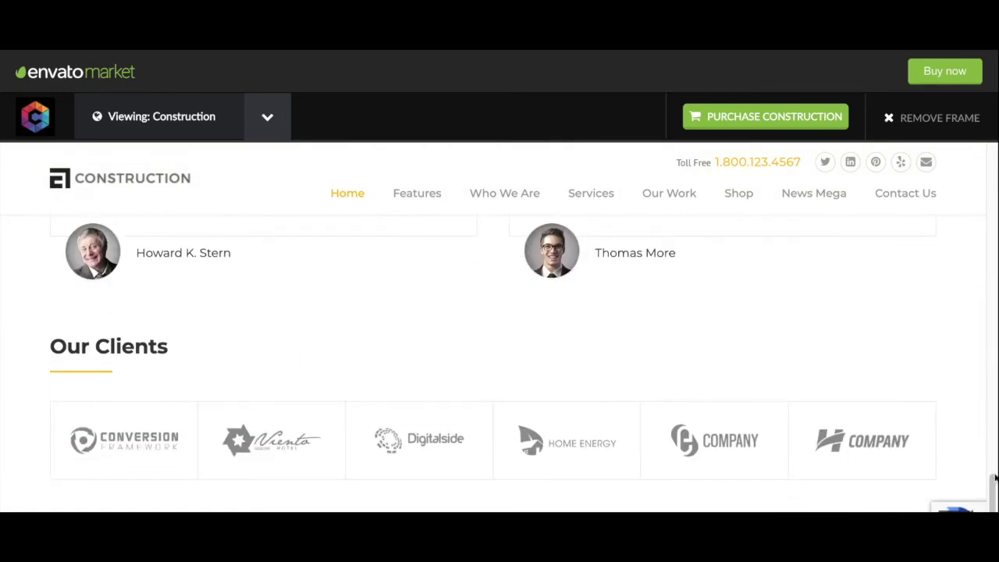
scroll(down, 3)
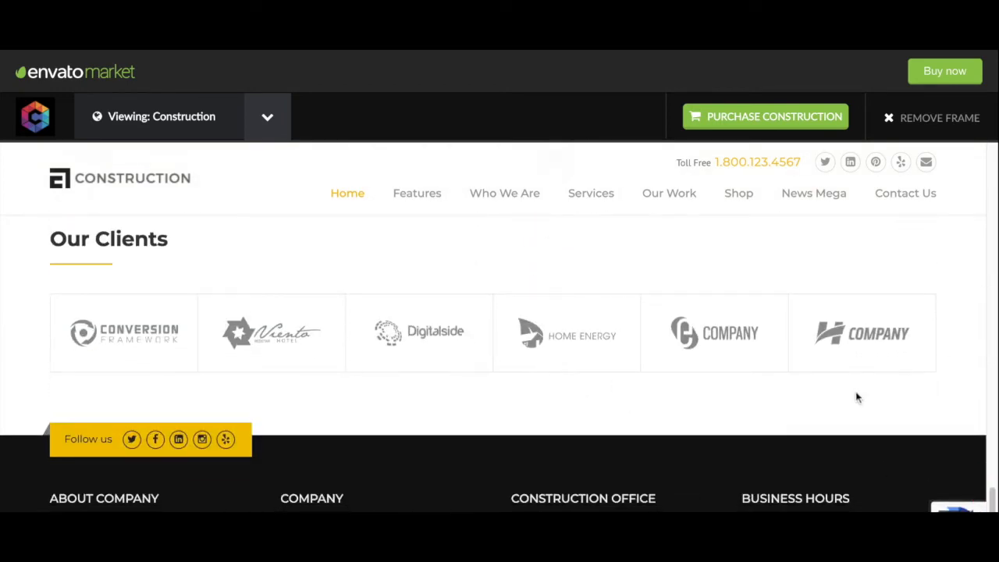
scroll(down, 3)
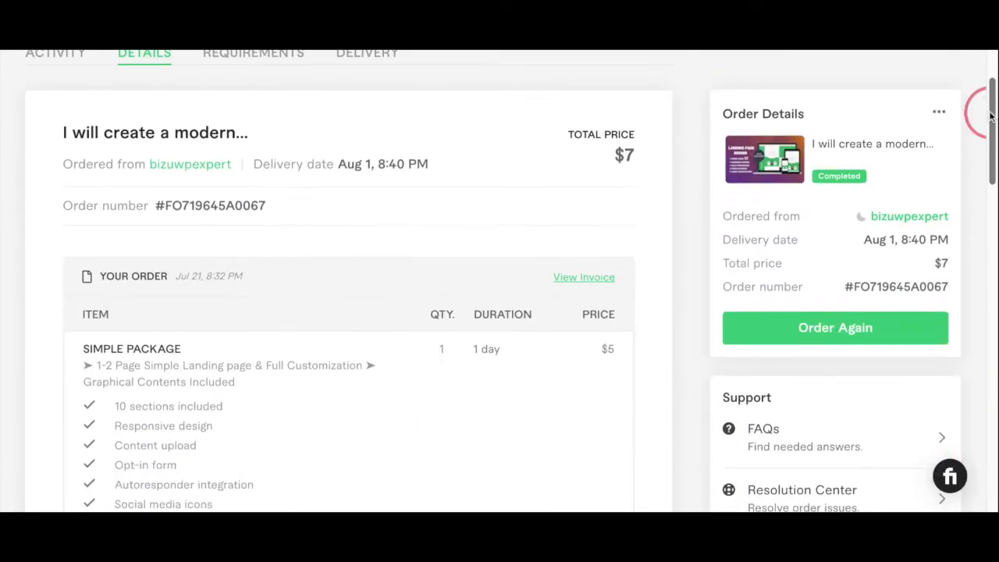
- Review the completed order's items and activity log, including the extended delivery date
scroll(down, 3)
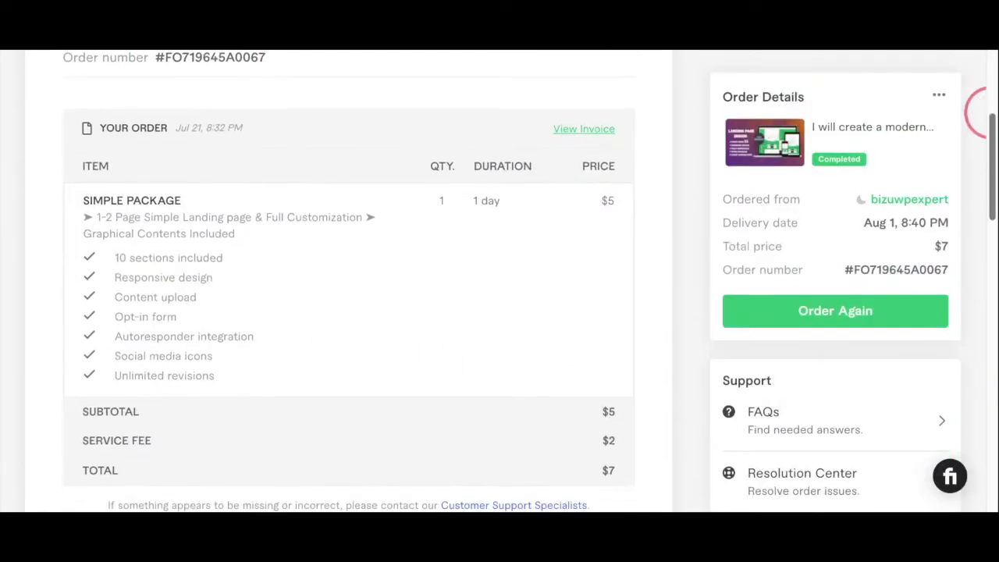
scroll(down, 3)
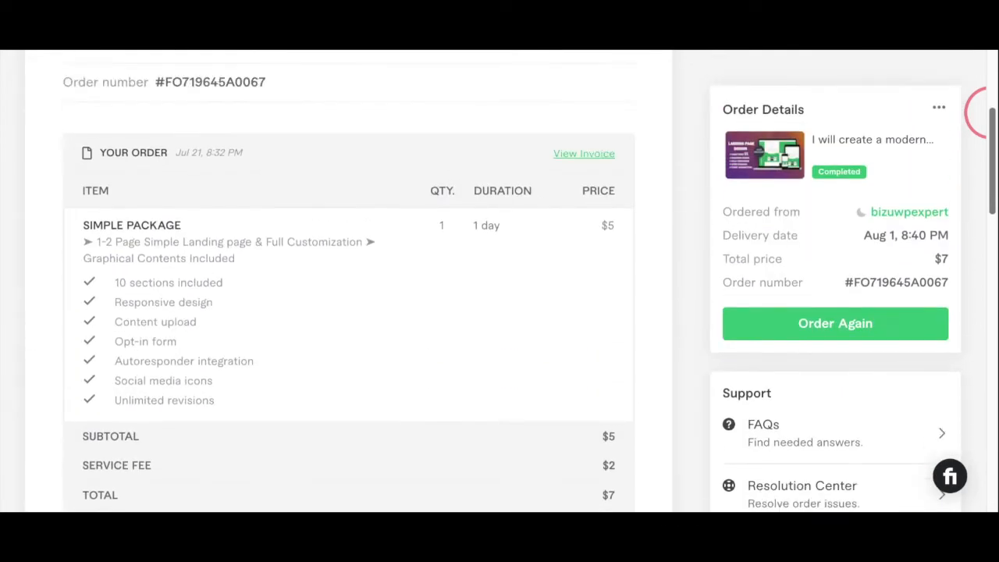
scroll(down, 3)
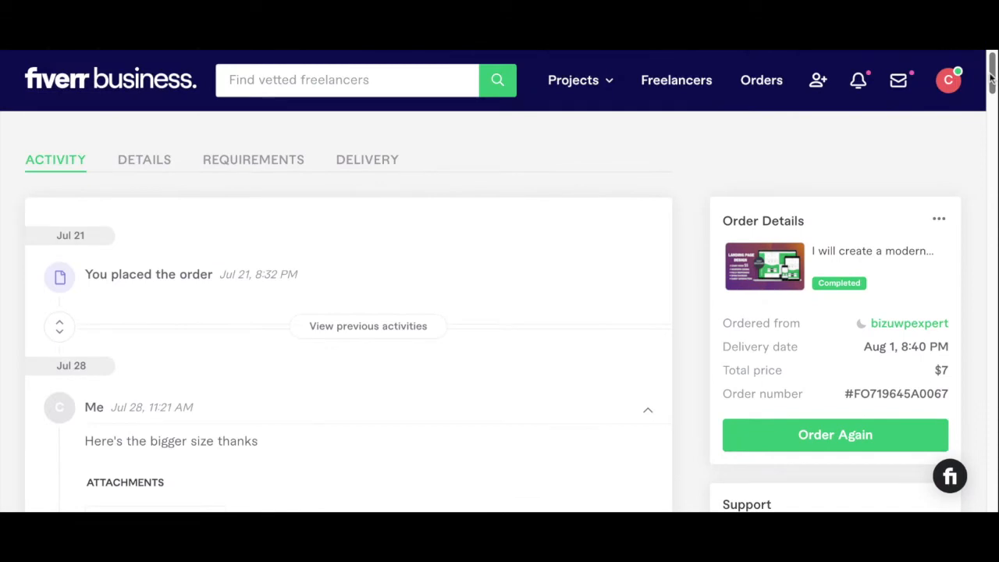
scroll(down, 3)
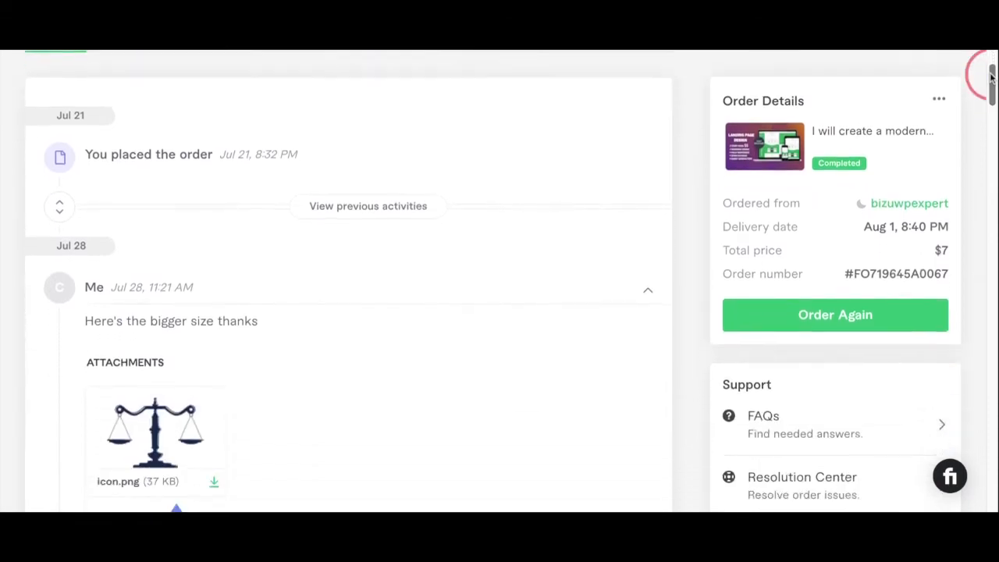
scroll(down, 3)
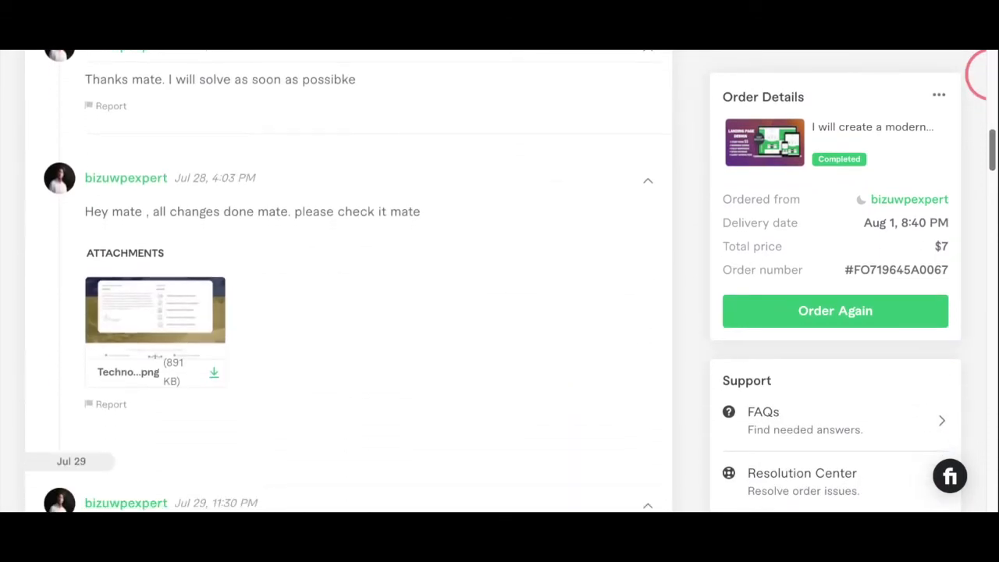
scroll(down, 3)
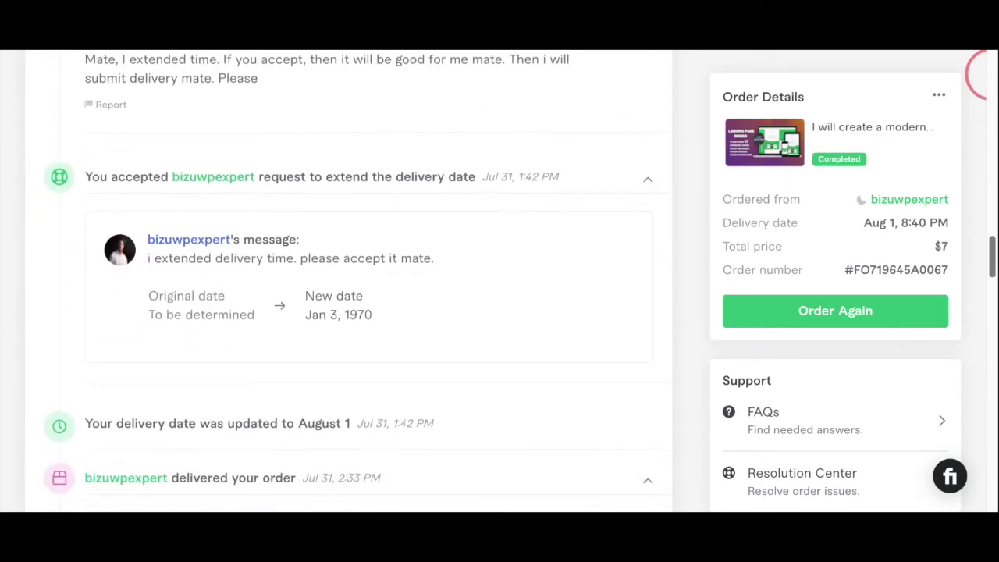
scroll(down, 3)
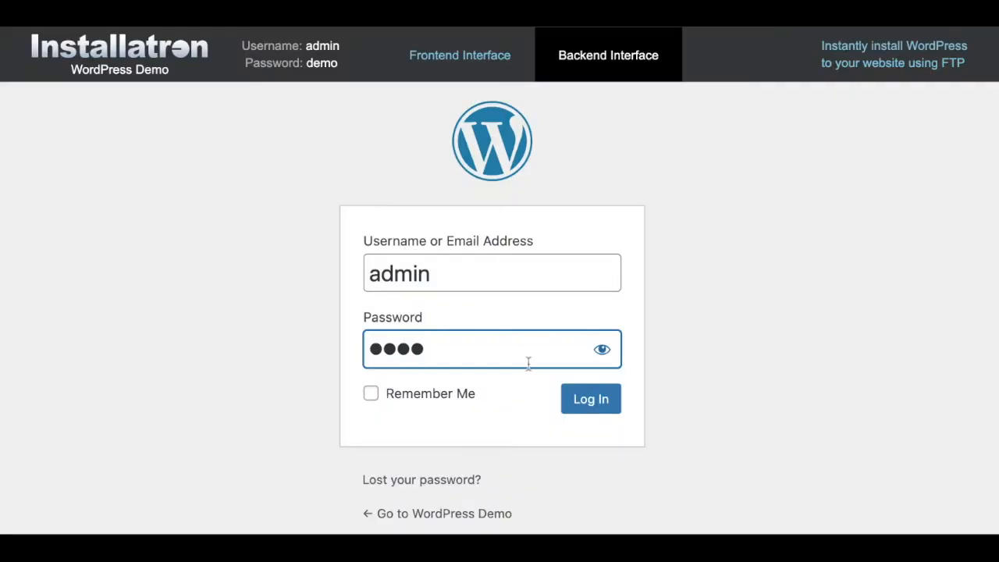
- Sign in to the WordPress admin and review the profile settings
click(590, 398)
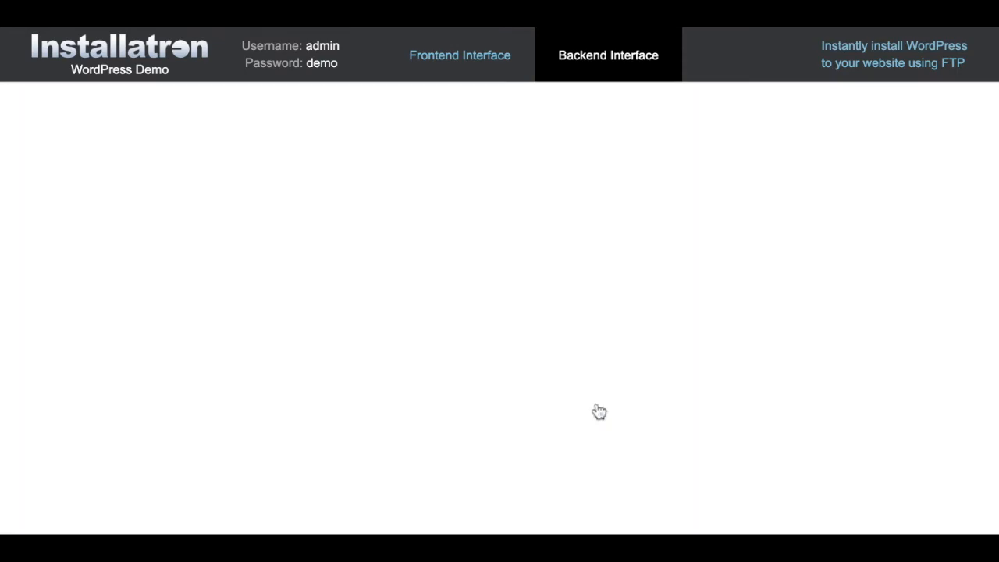
click(607, 56)
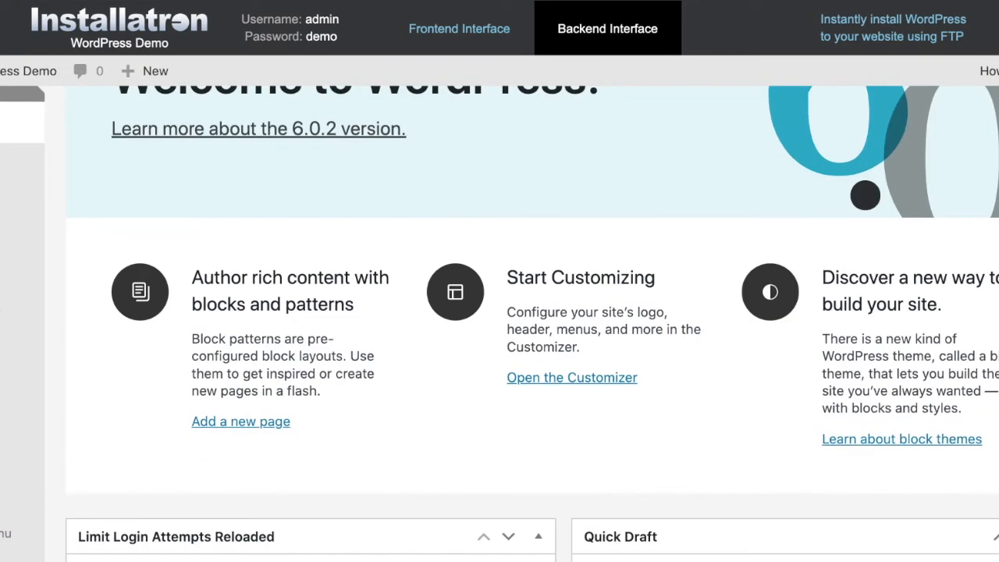
scroll(down, 3)
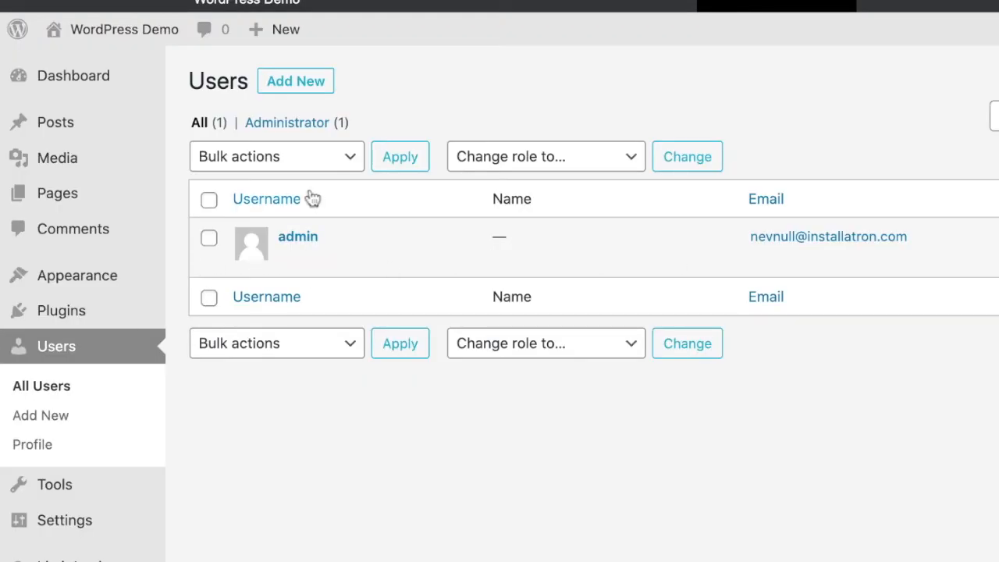
mouse_move(296, 237)
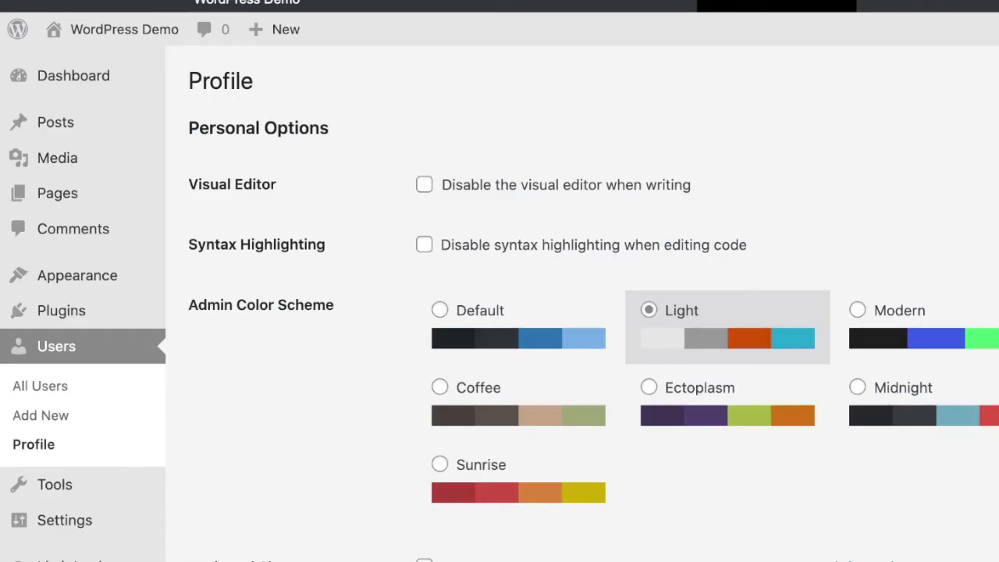
scroll(down, 3)
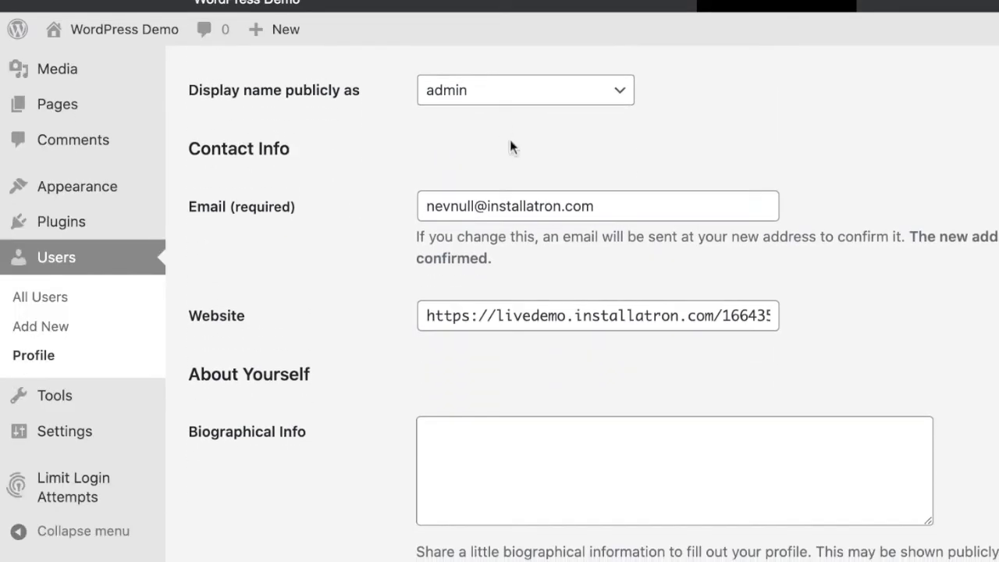
scroll(down, 3)
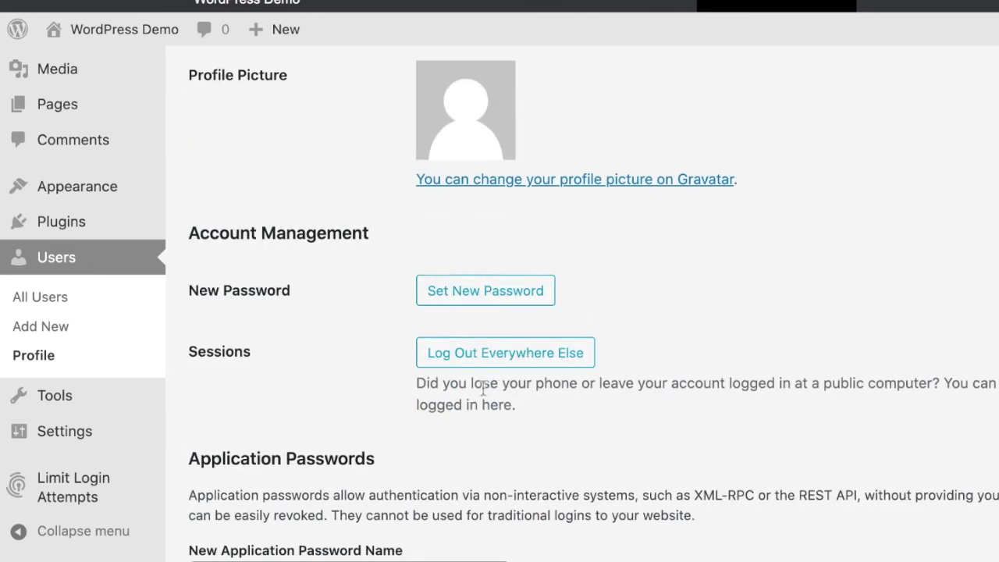
- In Users, select all listed users and begin the Add New User form with Subscriber role
click(41, 296)
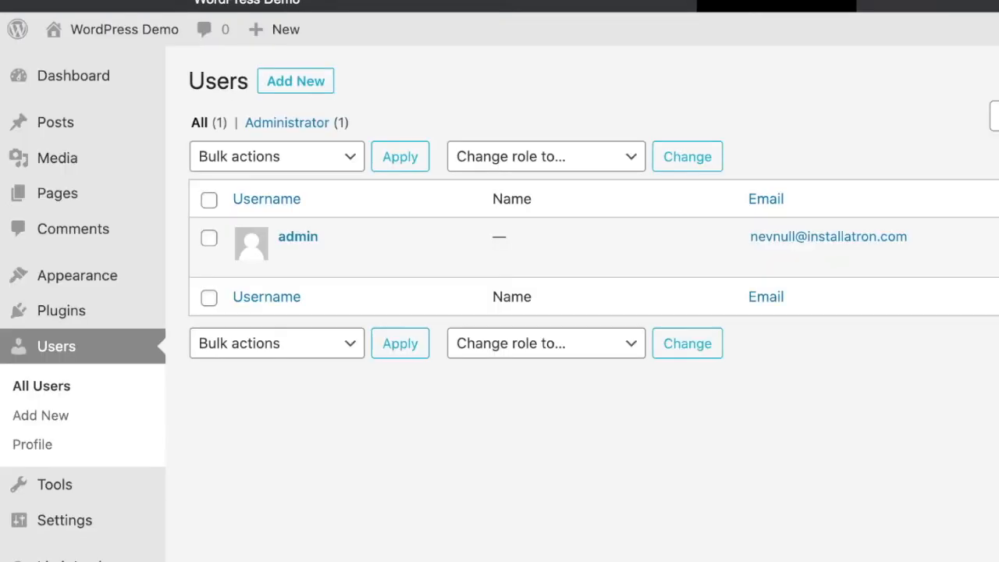
click(210, 200)
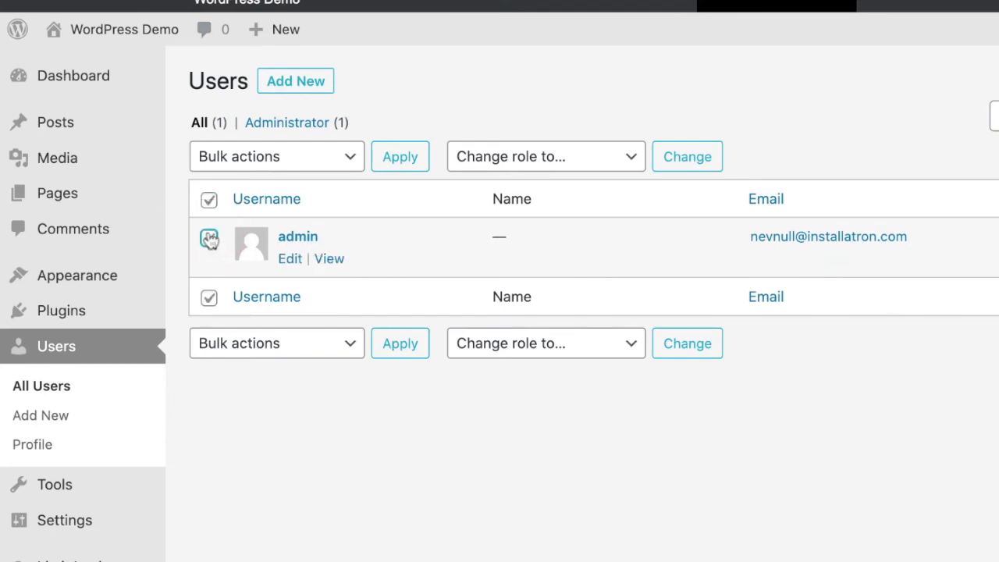
click(295, 81)
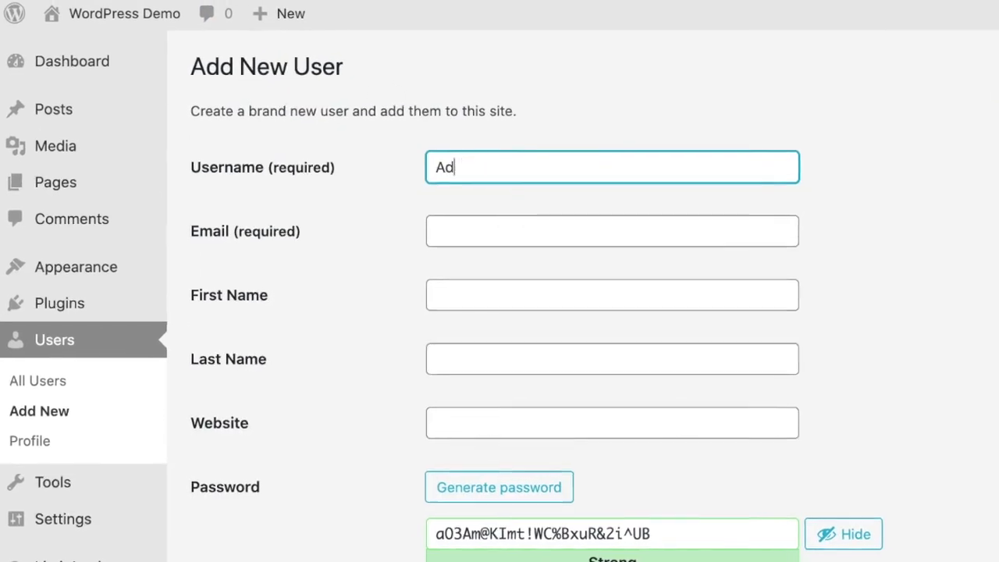
scroll(down, 3)
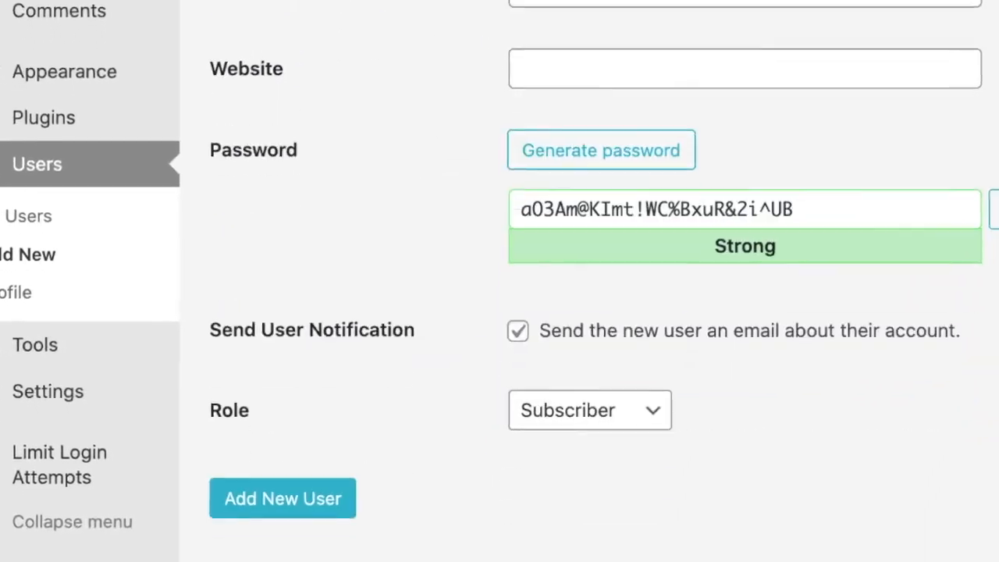